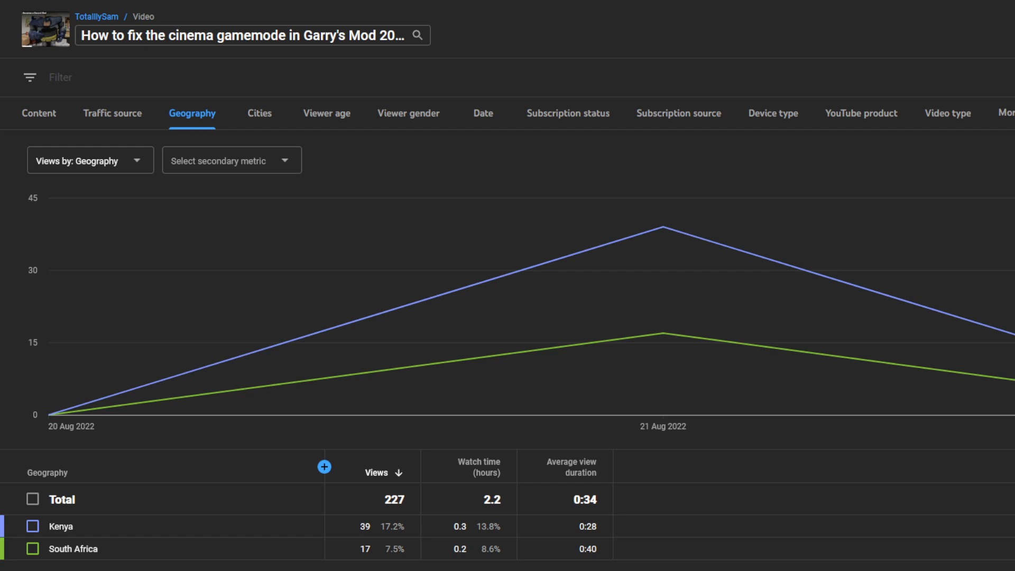
mouse_move(141, 115)
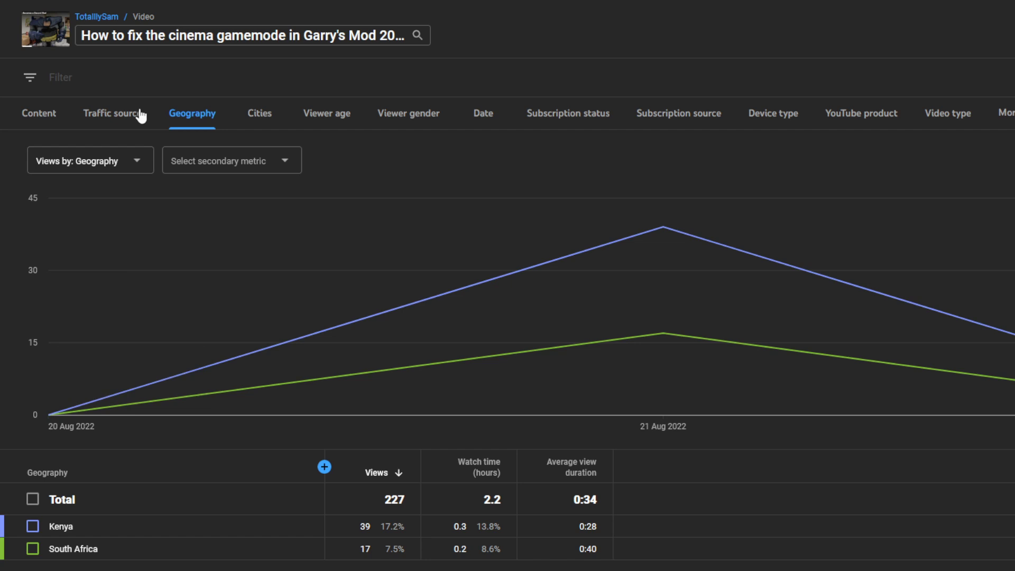
Review views by city, led by Nairobi, then switch to the traffic source report
click(259, 113)
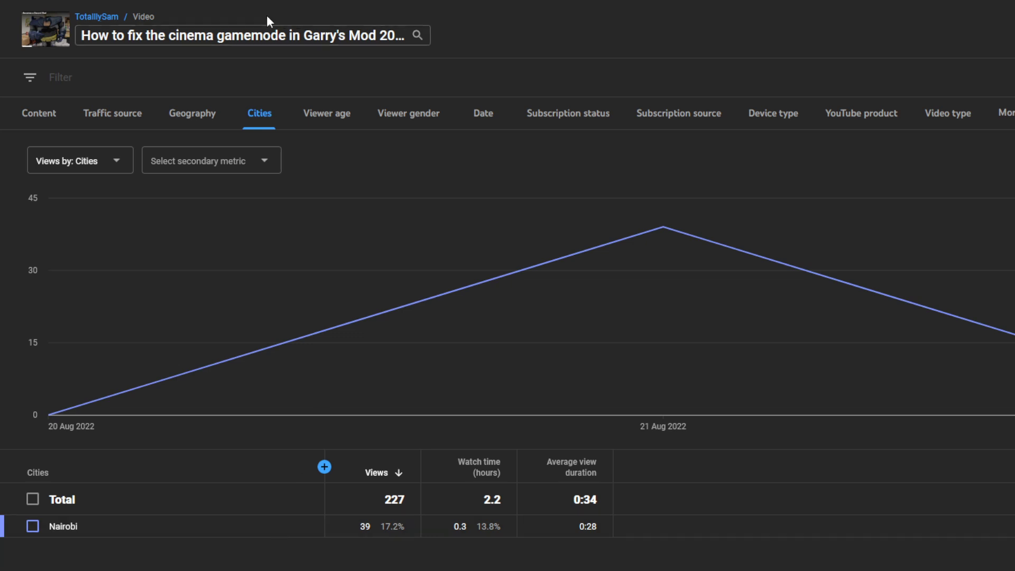
mouse_move(492, 50)
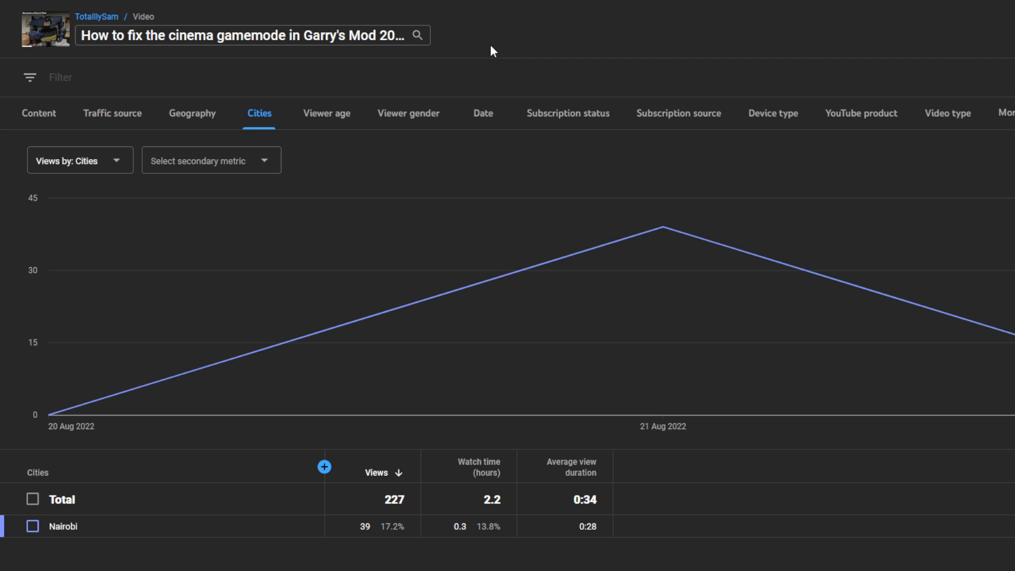
click(112, 113)
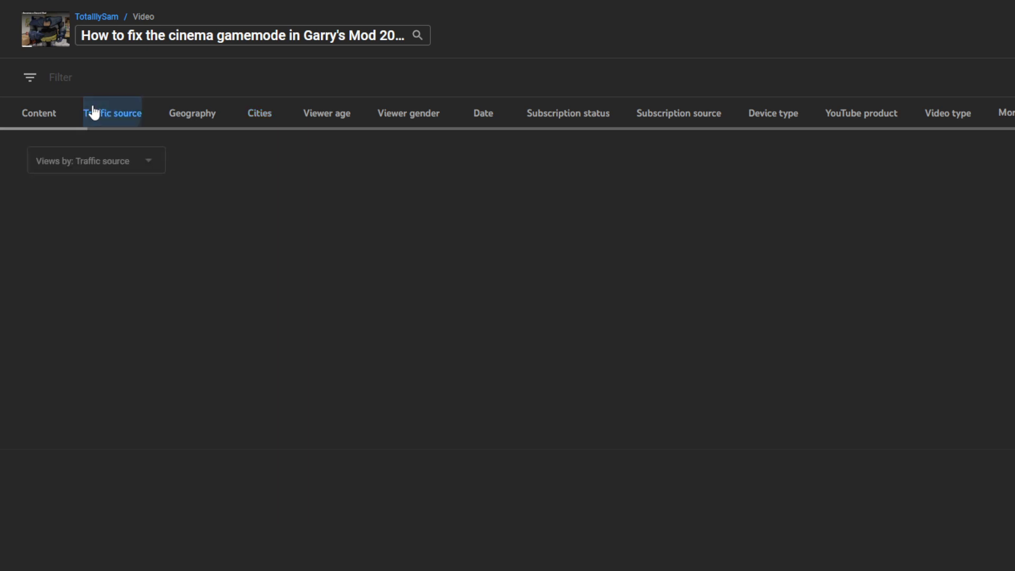
click(112, 113)
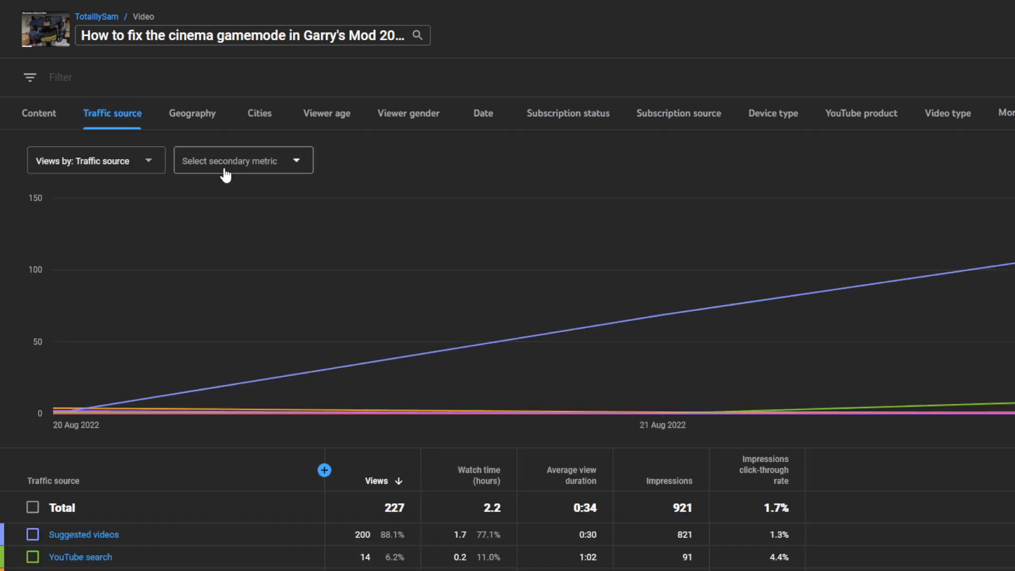
click(243, 159)
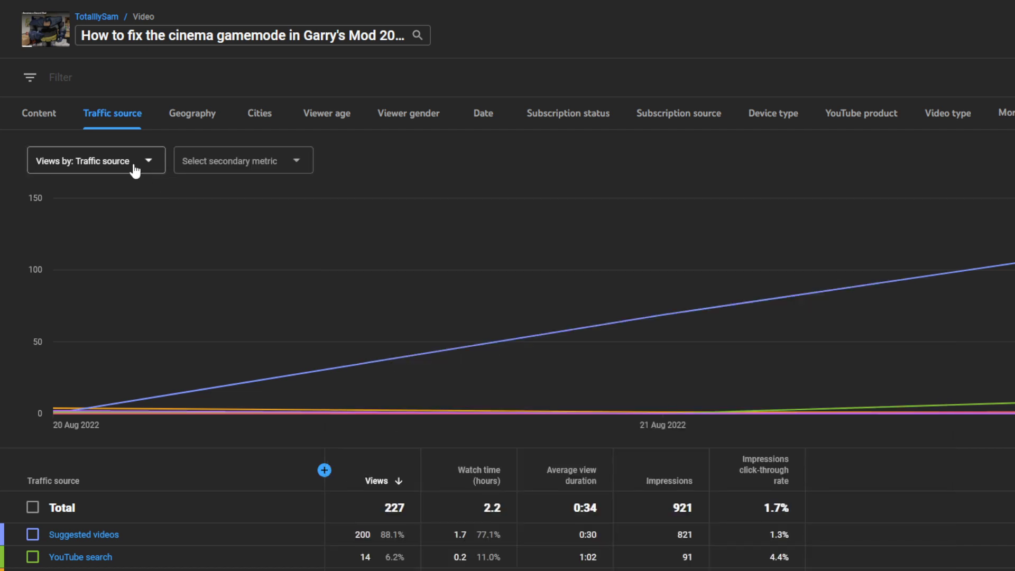
click(96, 159)
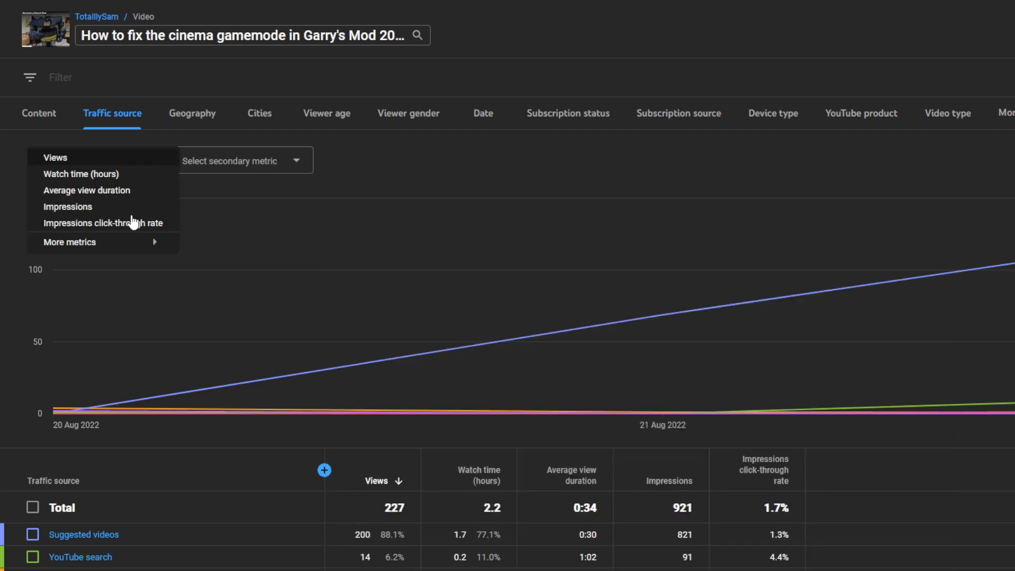
click(54, 156)
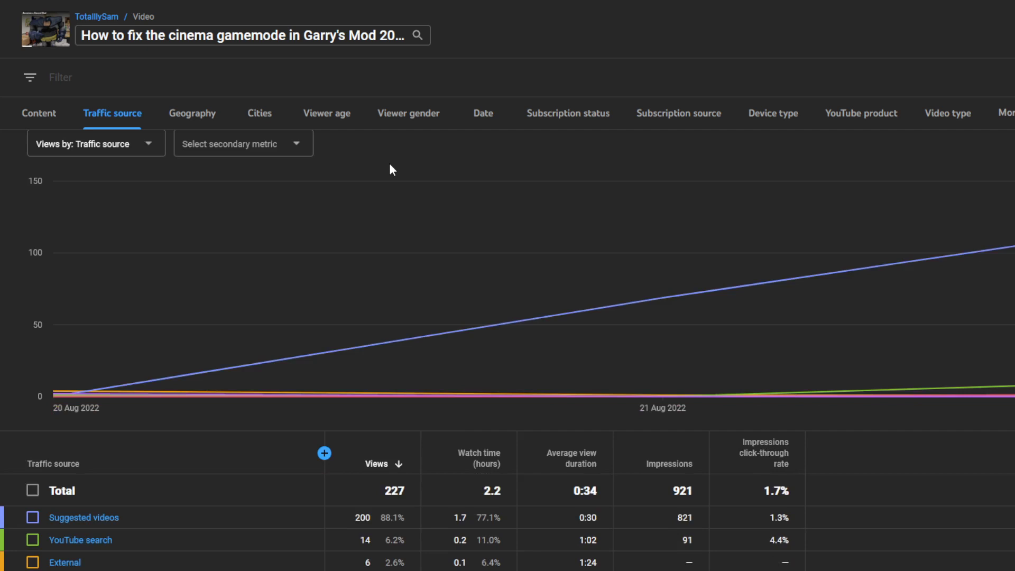
scroll(down, 3)
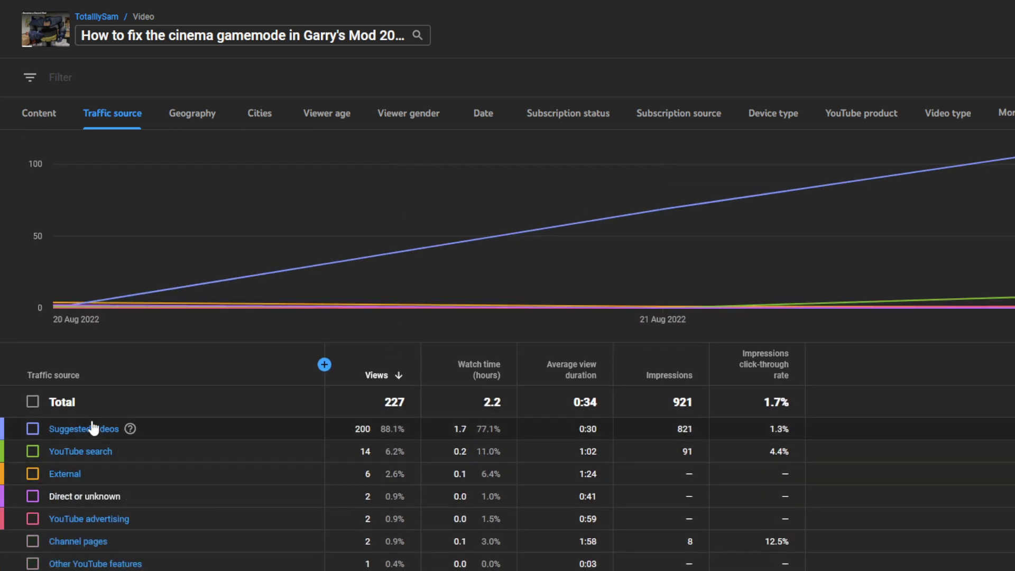
Drill into suggested-videos traffic and scroll the source videos, led by 'button stream download' at 159 of 200 views
click(84, 429)
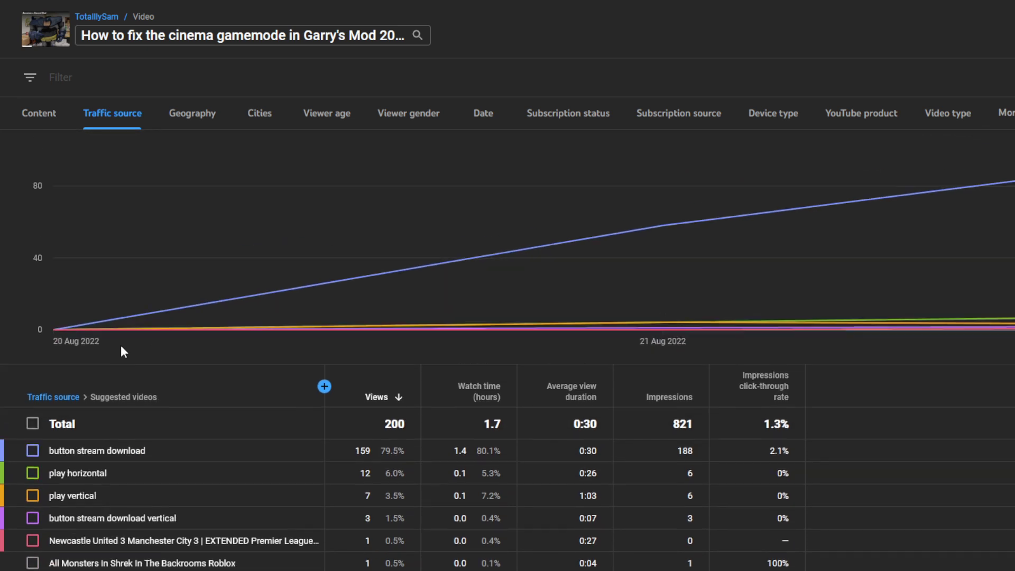
scroll(down, 3)
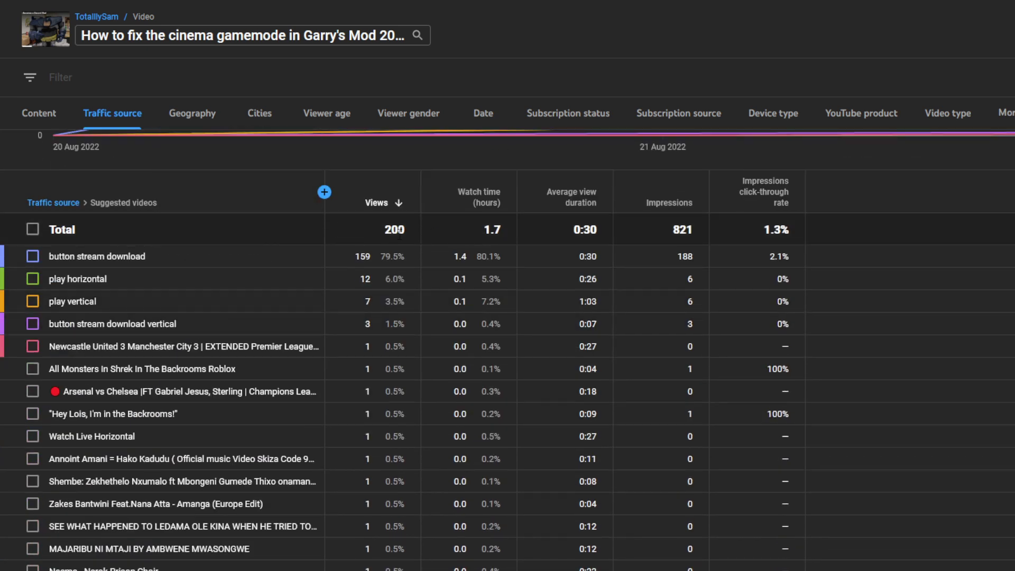
mouse_move(204, 260)
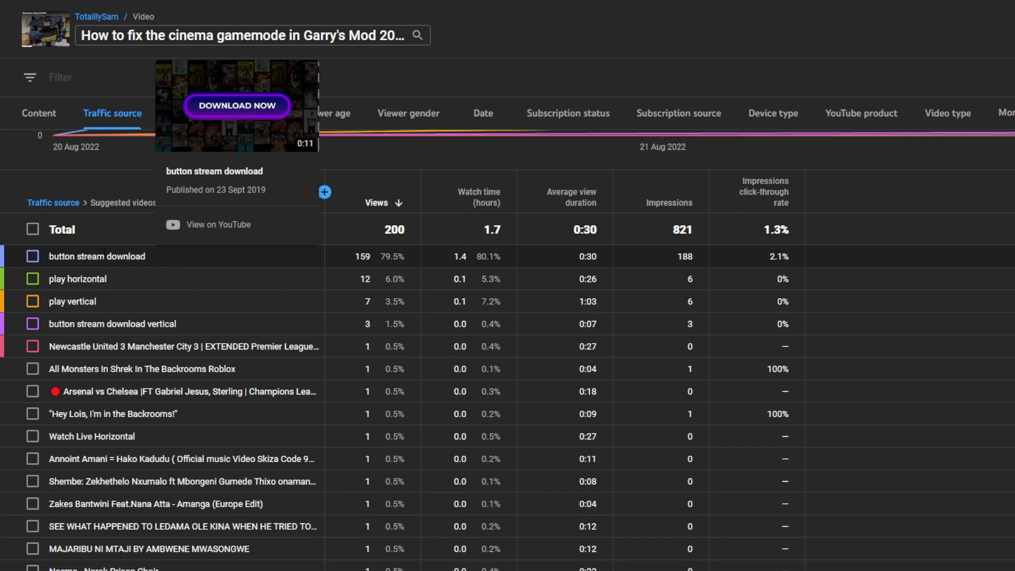
mouse_move(100, 290)
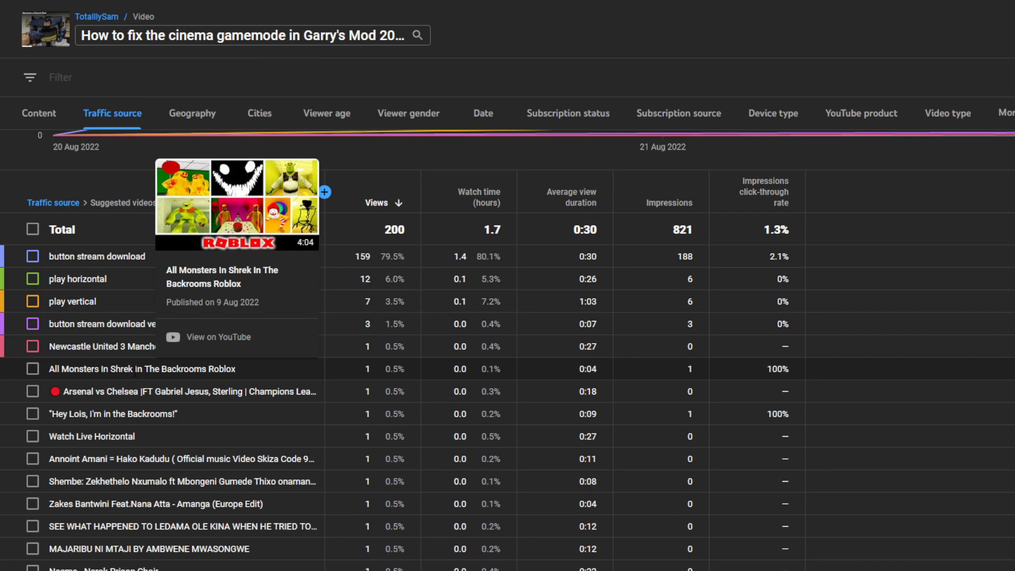
mouse_move(92, 435)
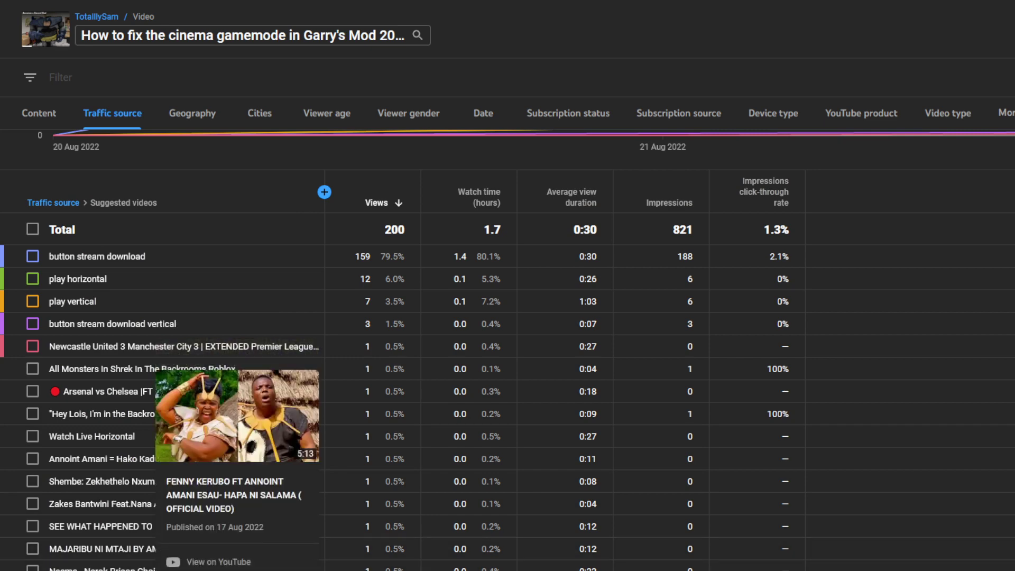
scroll(down, 3)
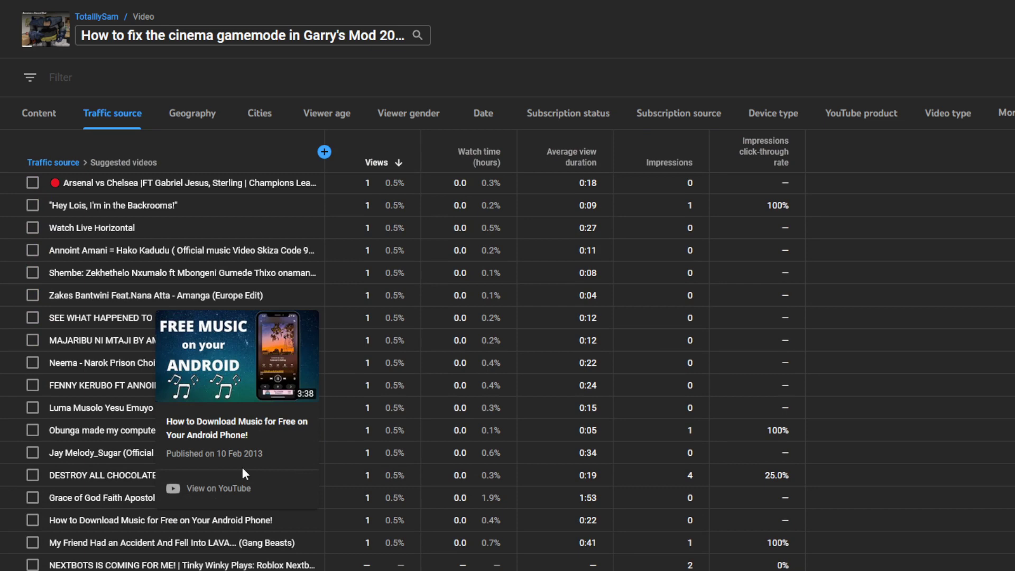
mouse_move(219, 564)
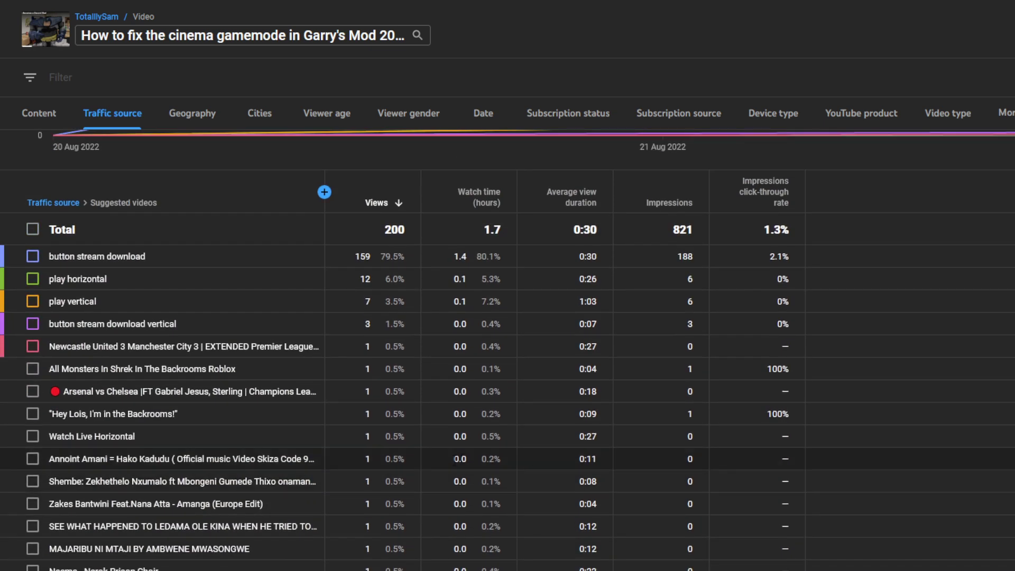
scroll(down, 3)
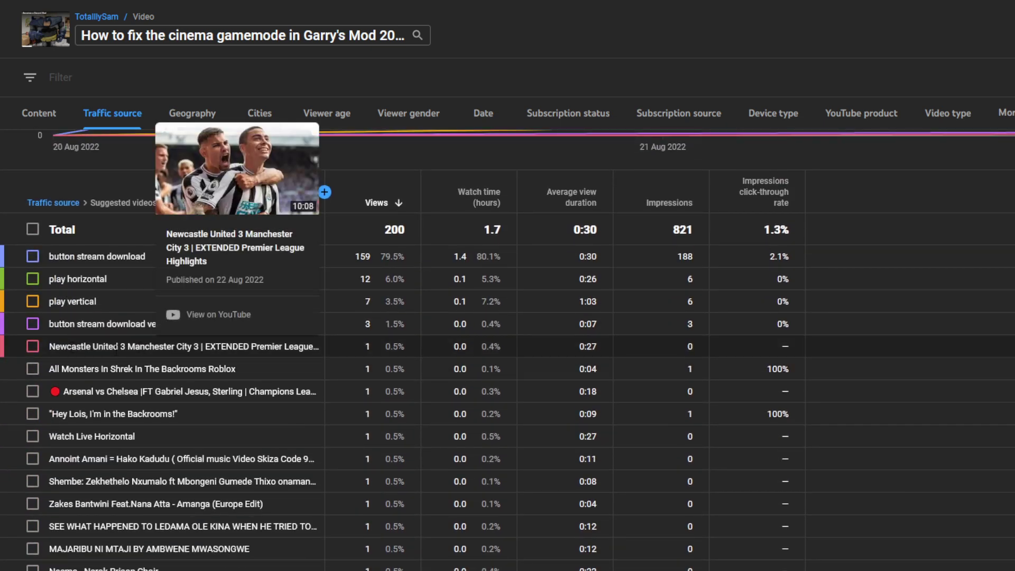
scroll(down, 3)
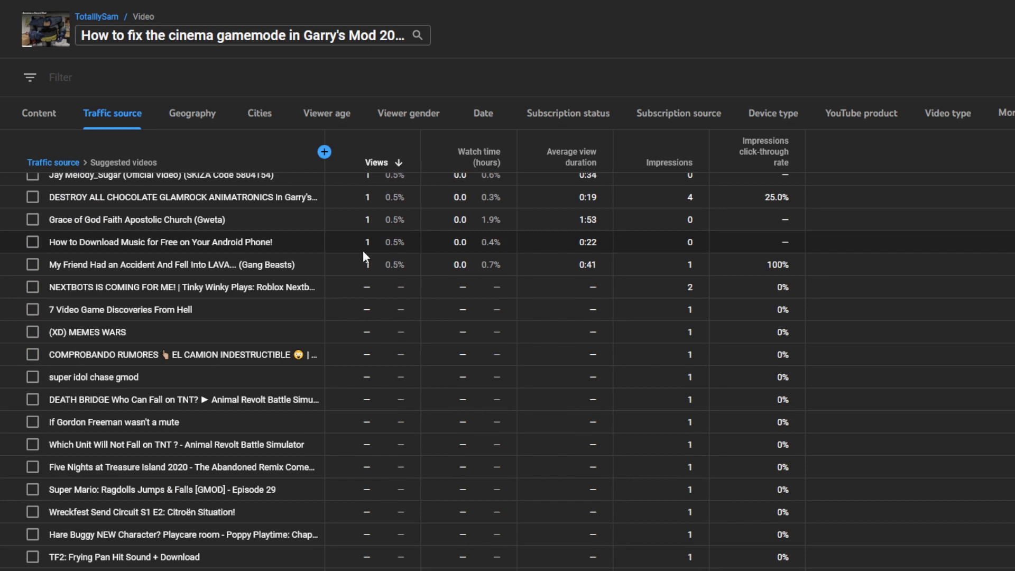
scroll(down, 3)
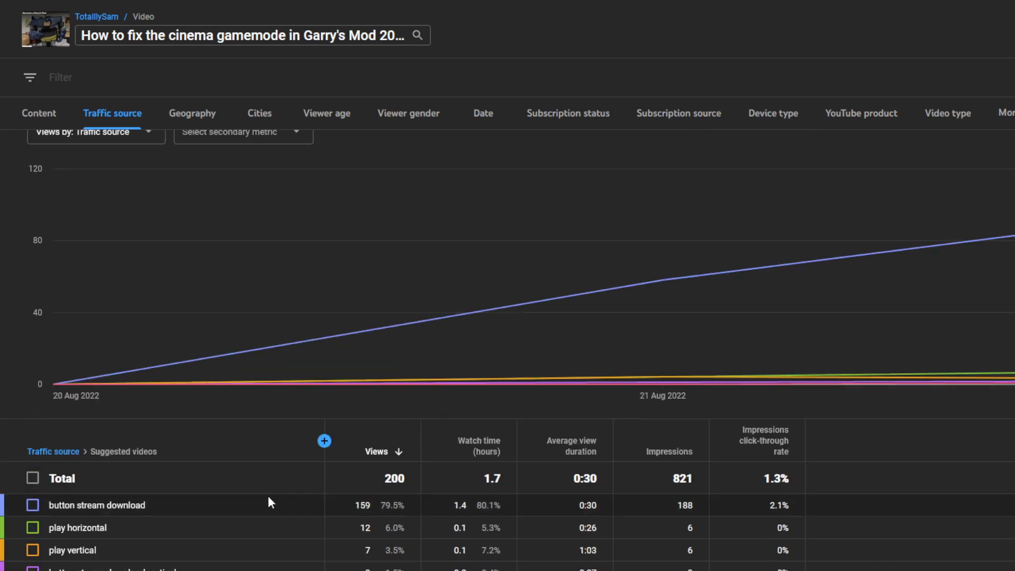
mouse_move(96, 505)
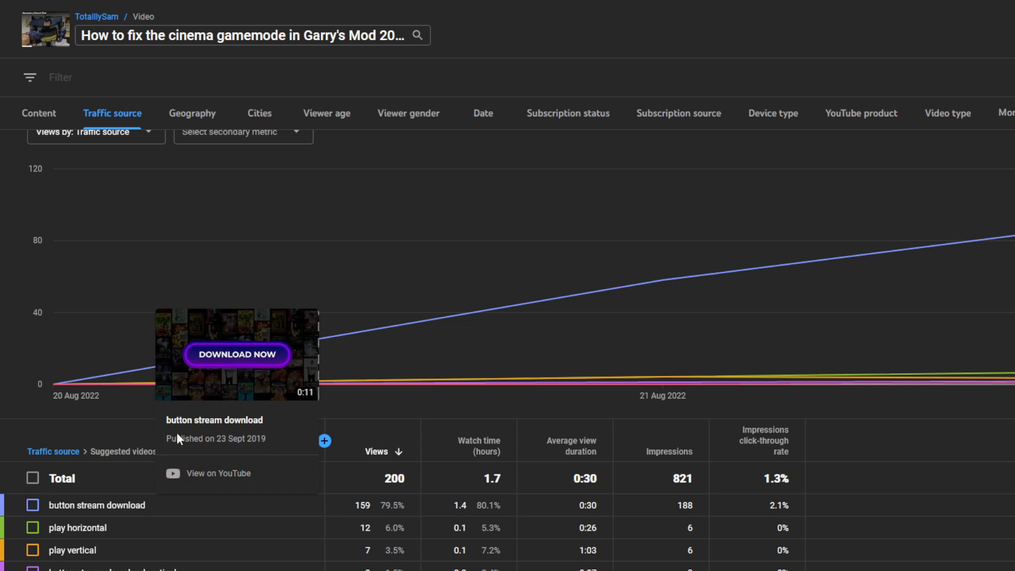
mouse_move(253, 374)
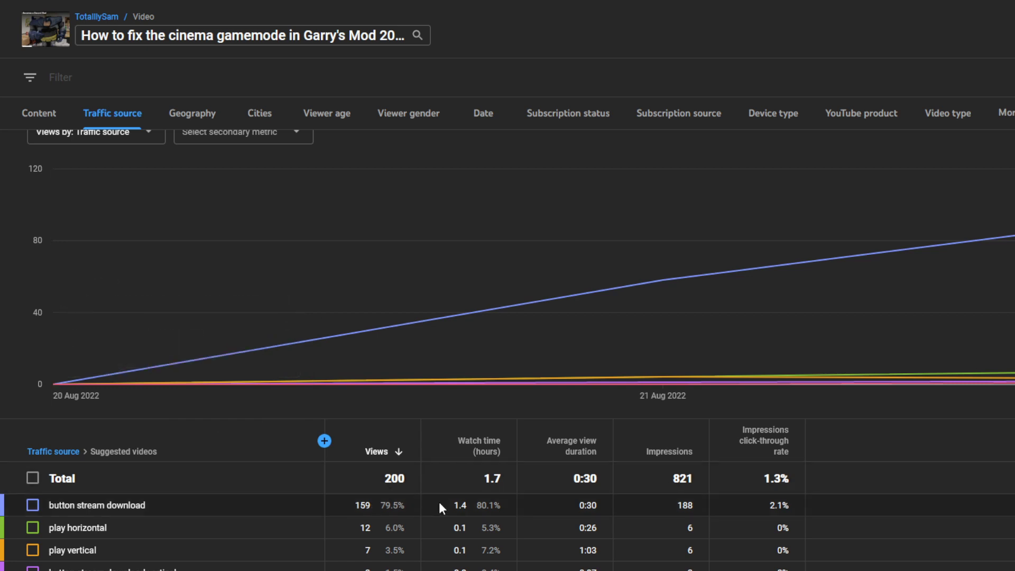
mouse_move(435, 509)
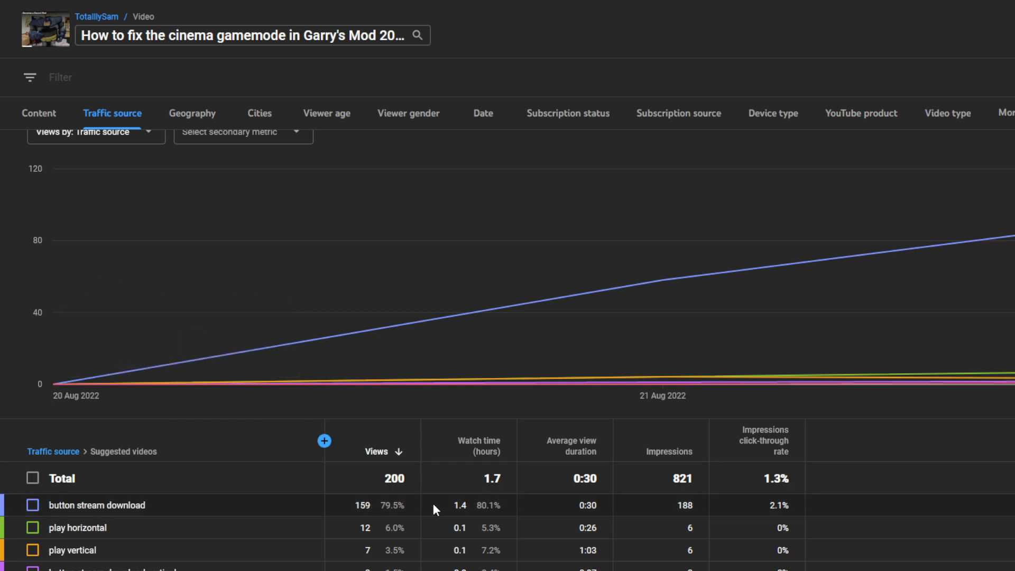
Drill into YouTube search traffic to list the two search terms with one view each out of 14
click(96, 132)
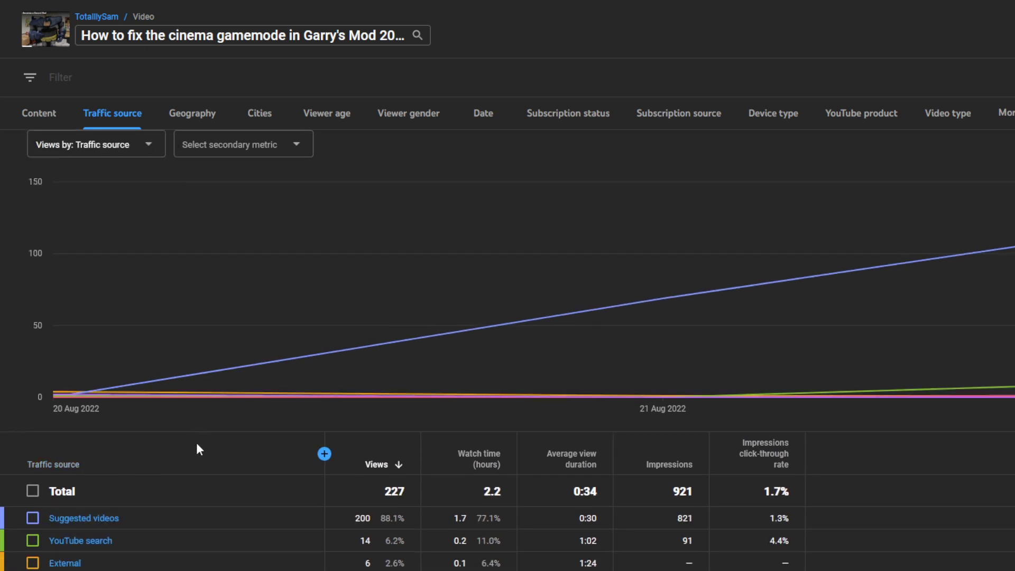
scroll(down, 3)
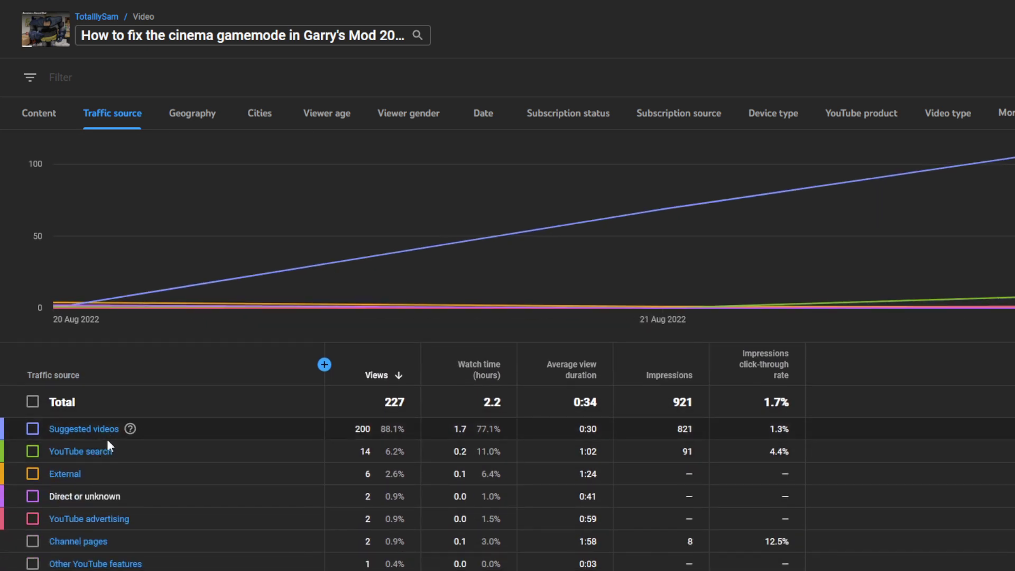
click(81, 452)
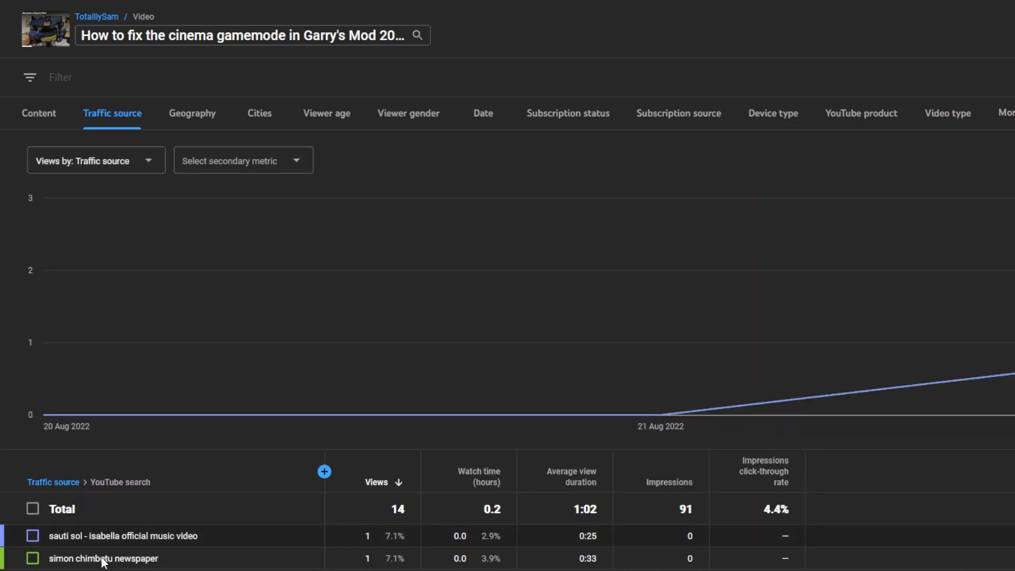
double_click(62, 535)
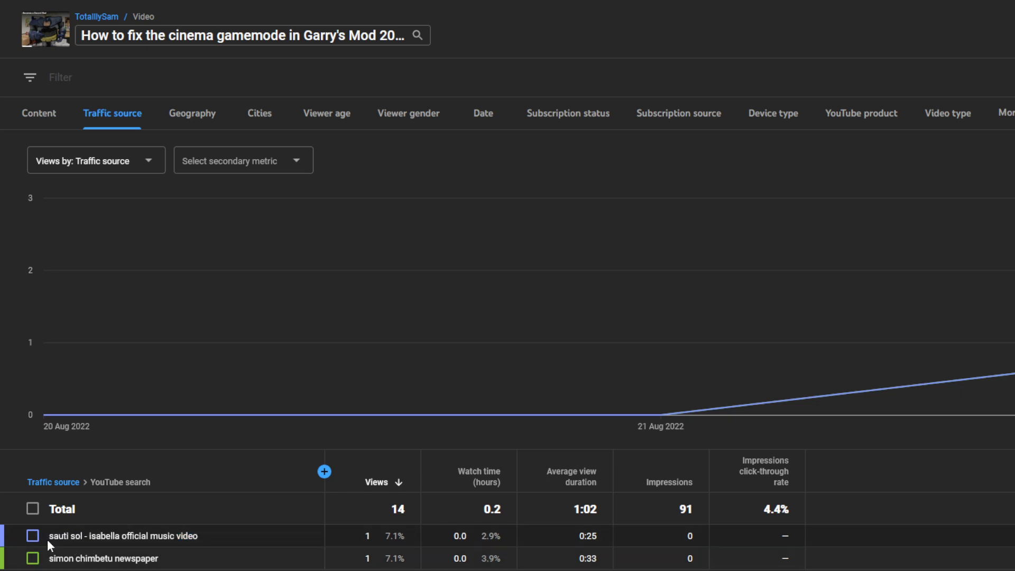
double_click(57, 535)
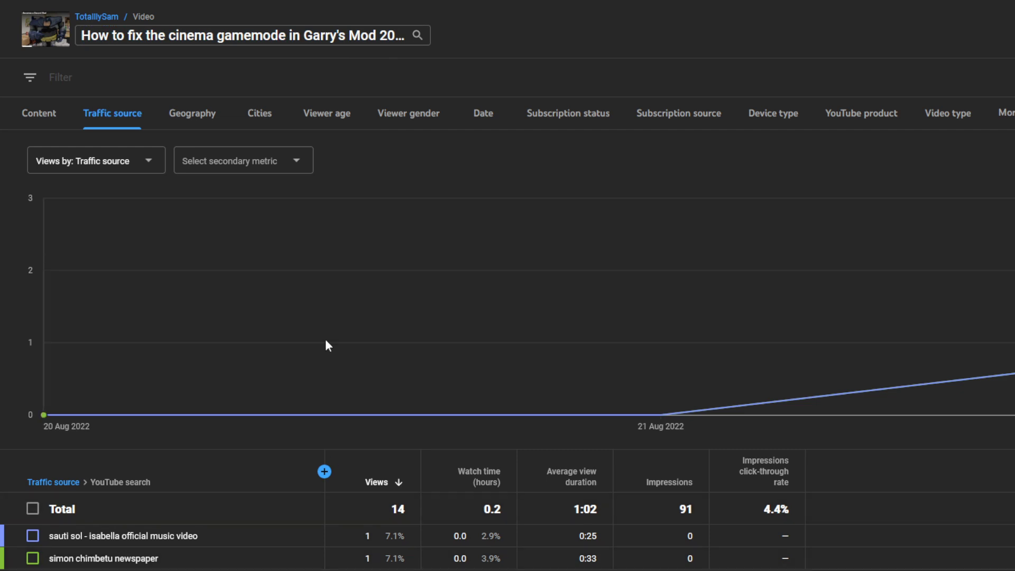
click(252, 34)
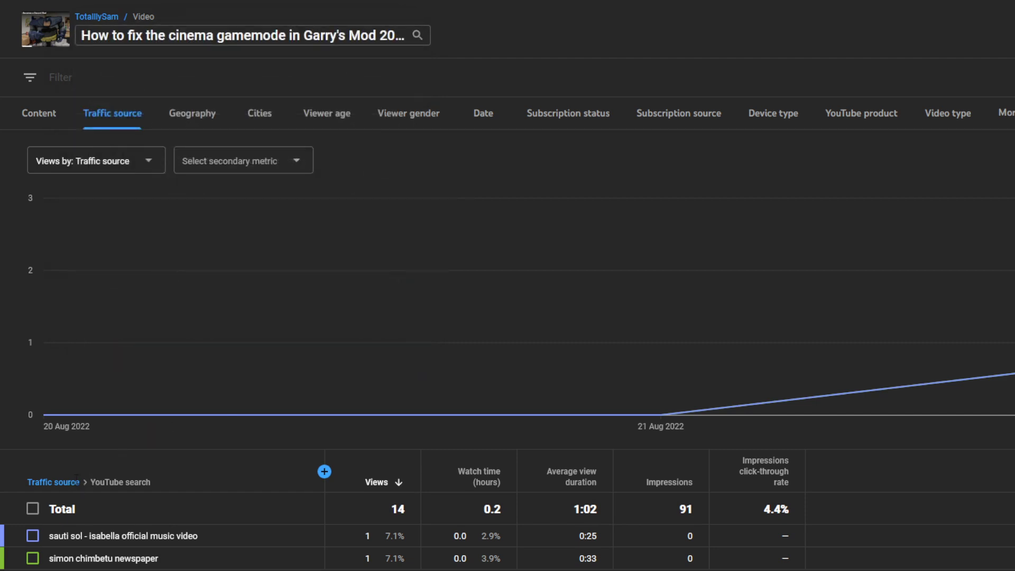
Return to the full traffic source table listing all sources for the 227 views
click(53, 482)
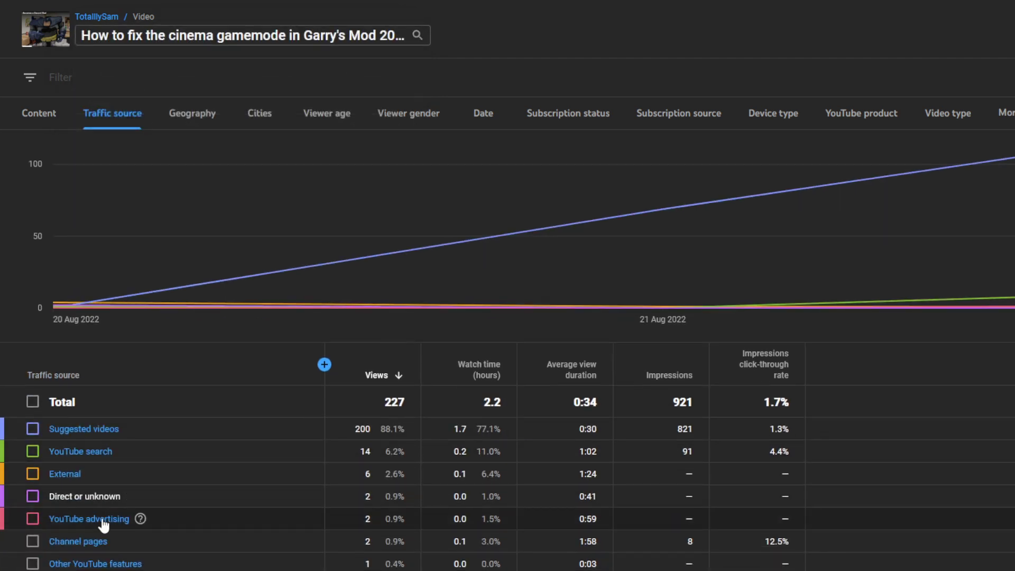
mouse_move(162, 496)
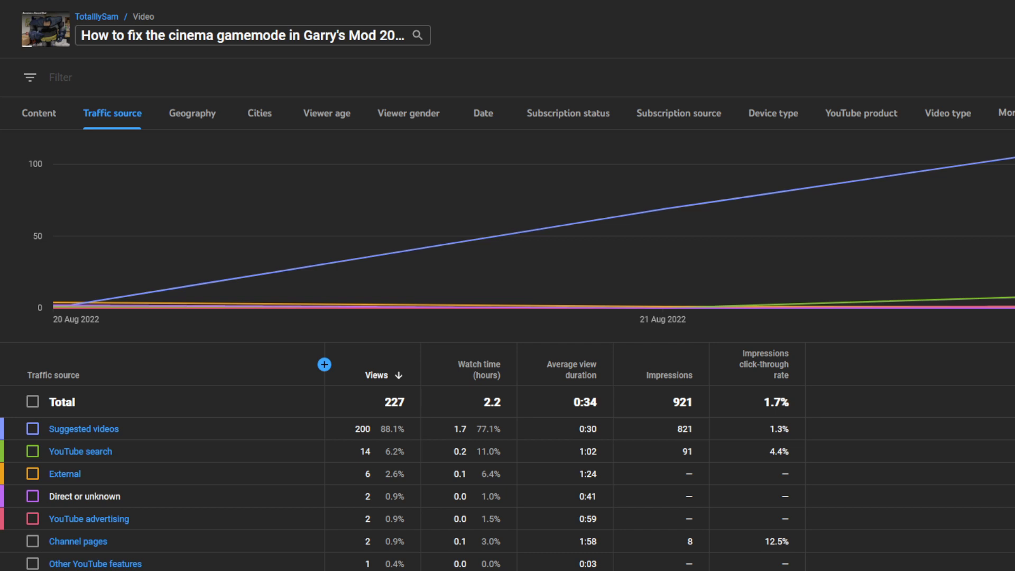
mouse_move(308, 329)
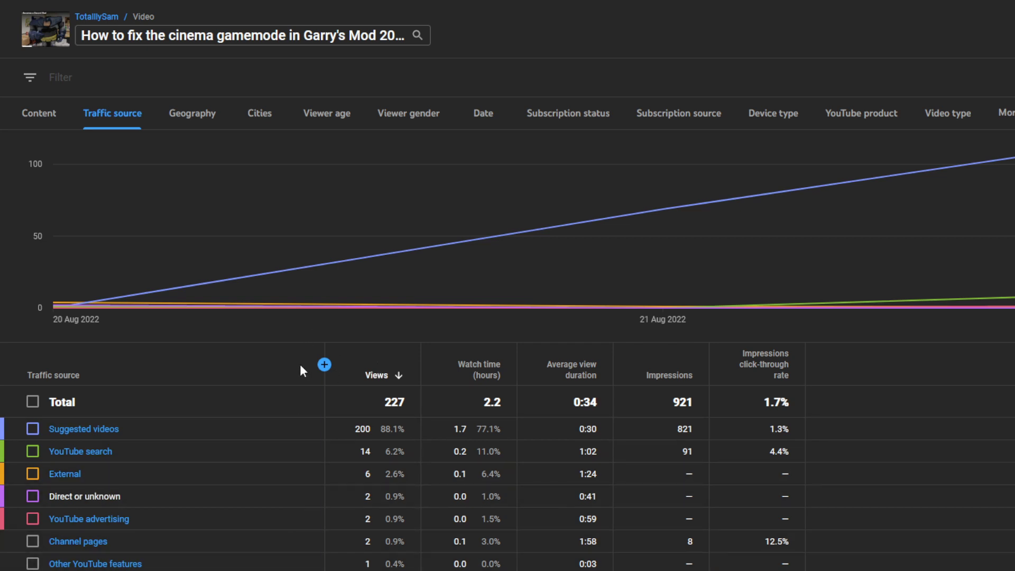
mouse_move(225, 340)
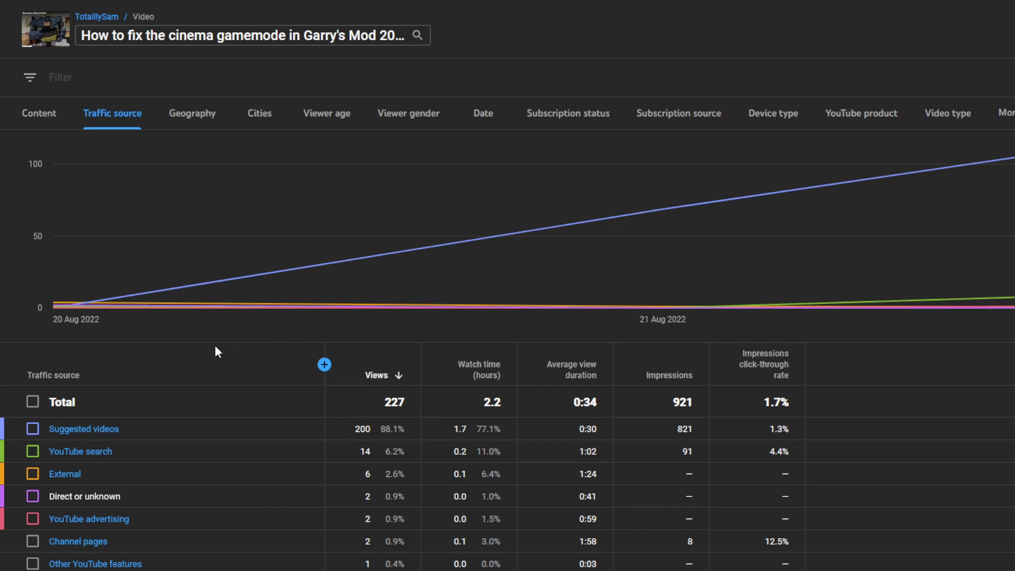
mouse_move(207, 357)
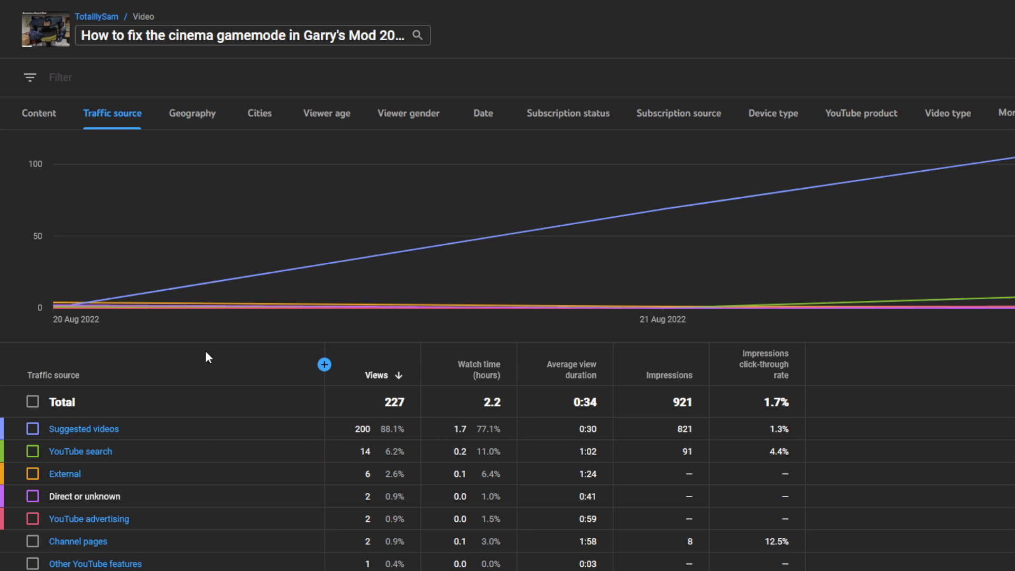
mouse_move(161, 173)
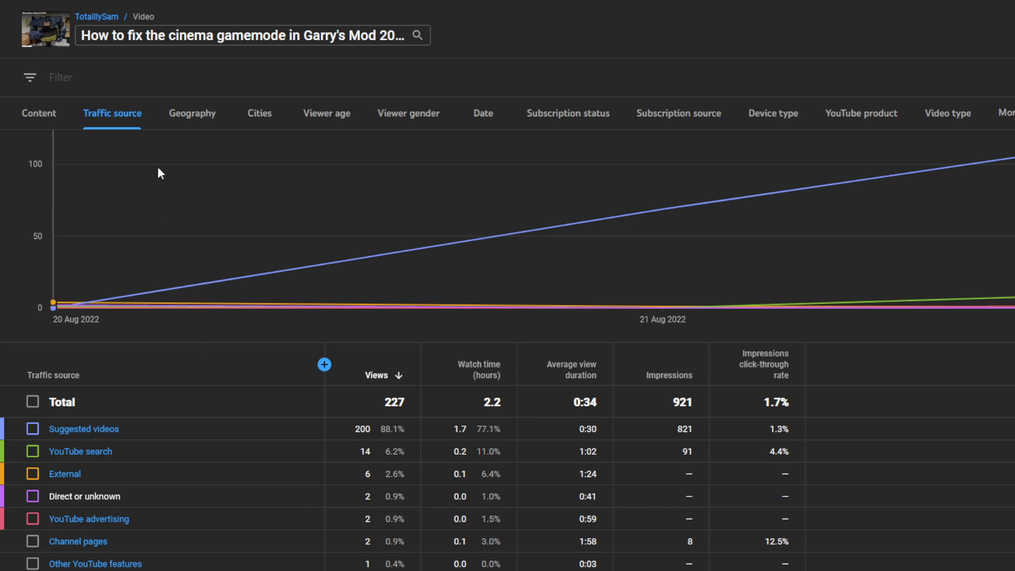
Browse views by city, country, city again and date, ending on the empty viewer age report
click(259, 114)
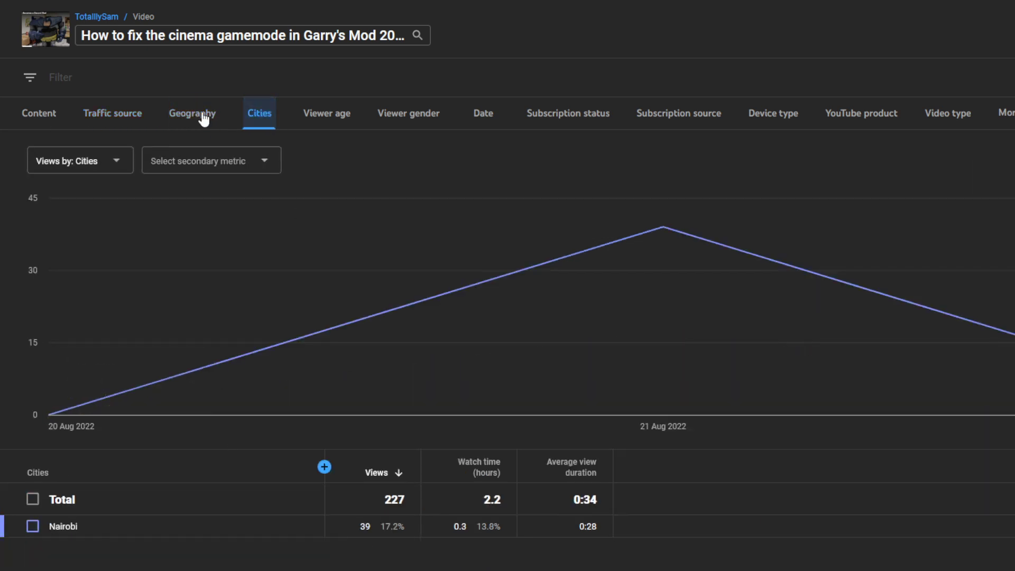
mouse_move(168, 114)
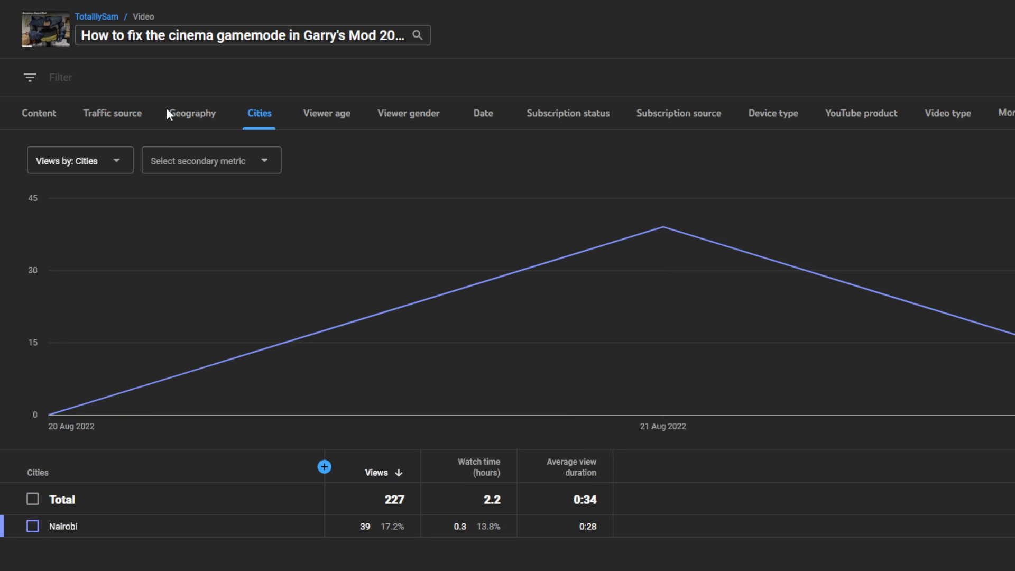
click(191, 113)
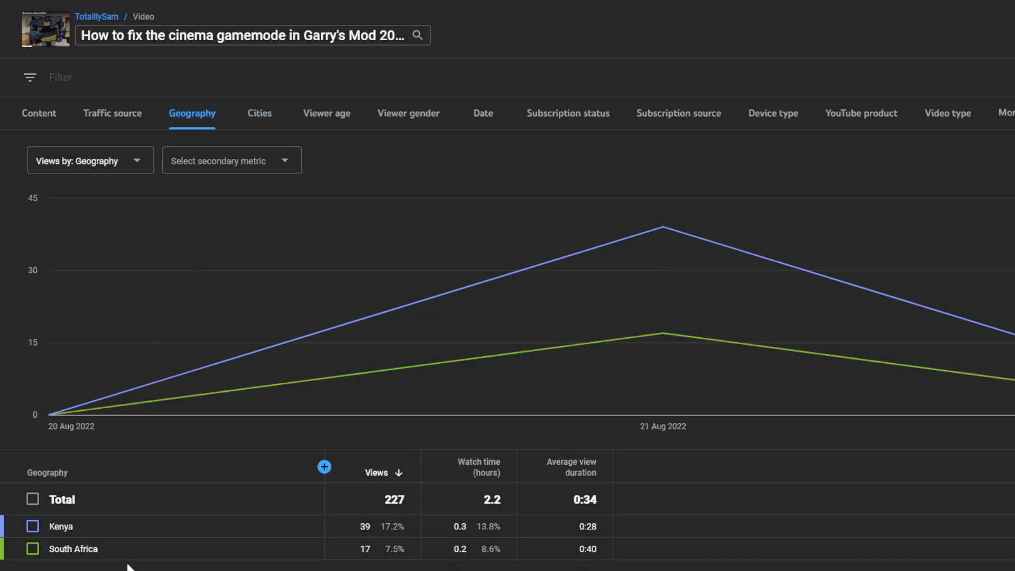
click(258, 113)
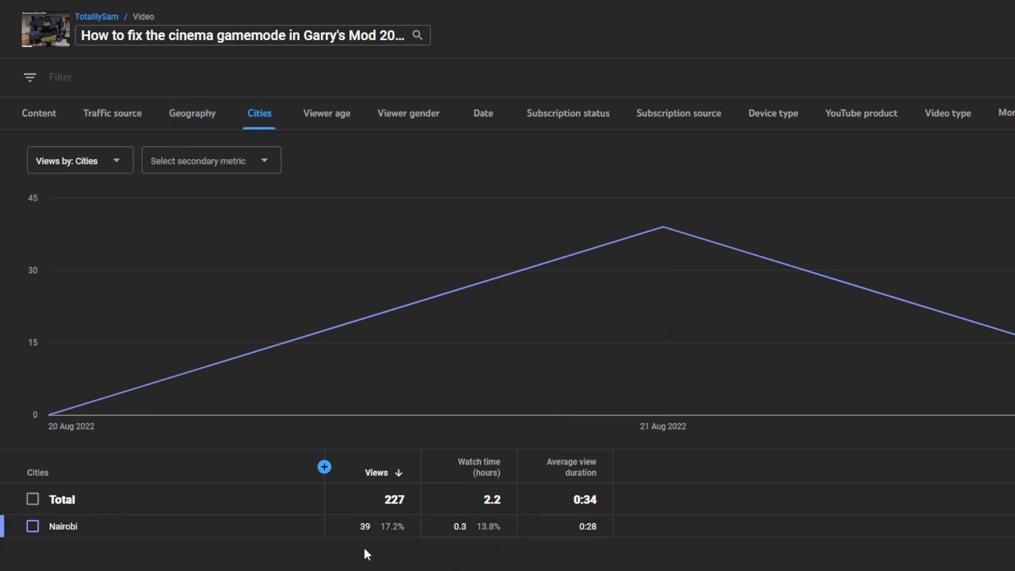
mouse_move(449, 281)
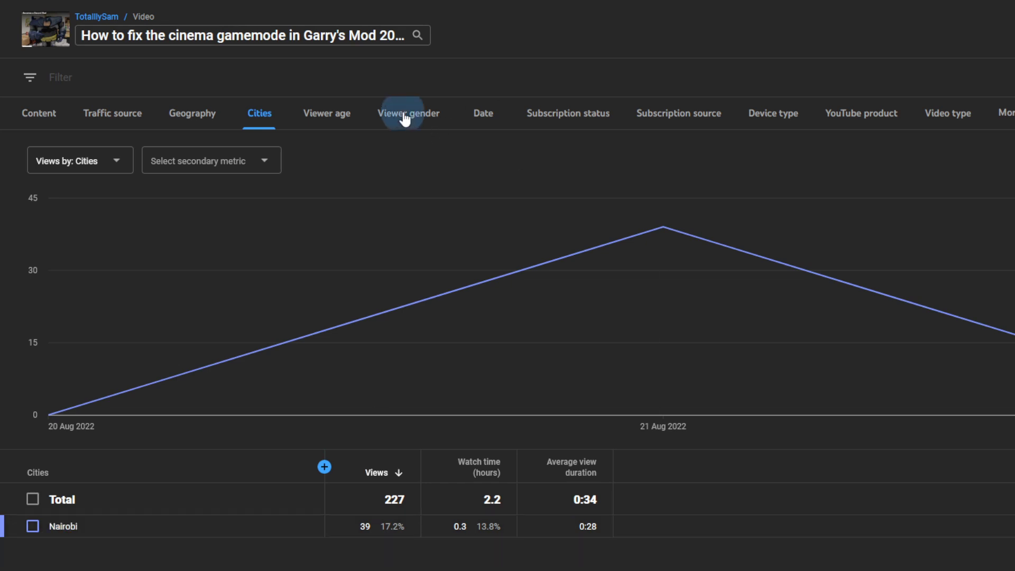
click(482, 113)
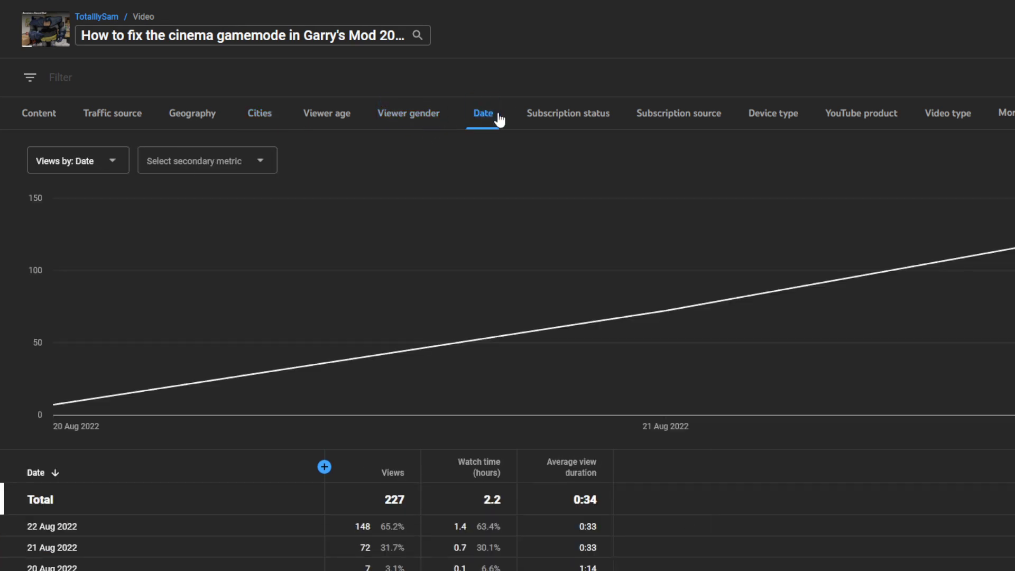
click(327, 113)
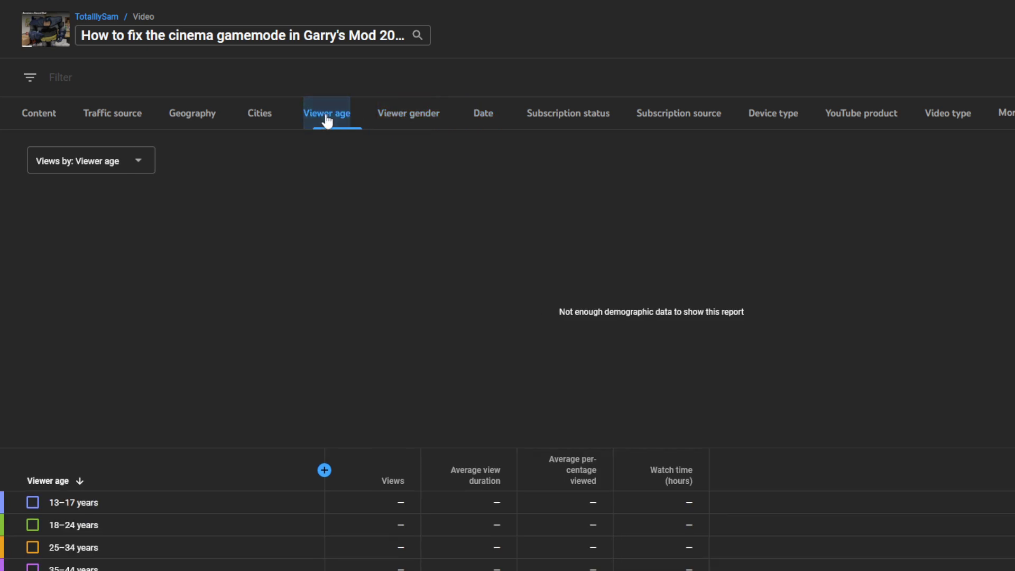
View subscription status, subscription source, then device type showing mobile phones at 215 views
click(567, 114)
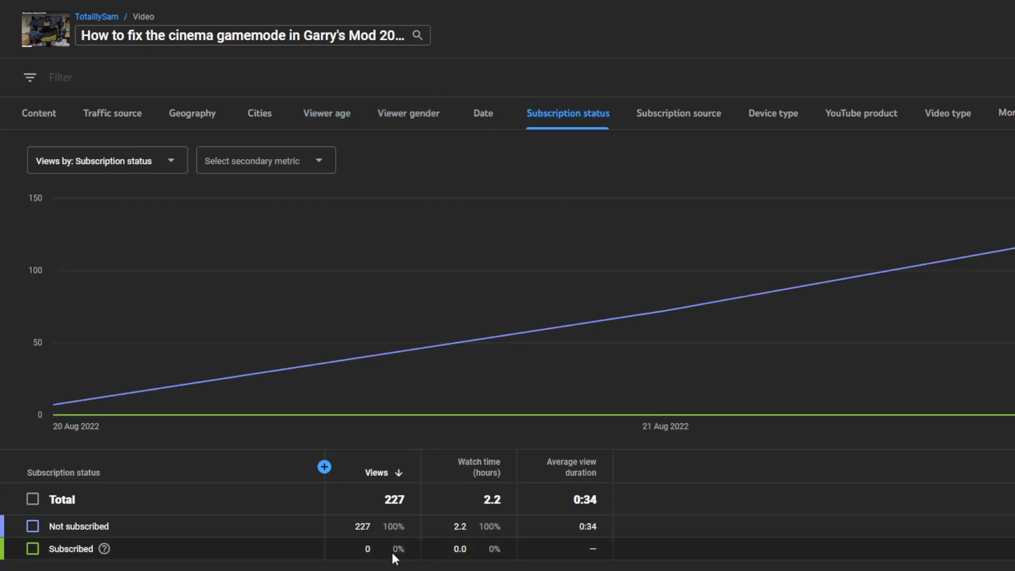
mouse_move(434, 341)
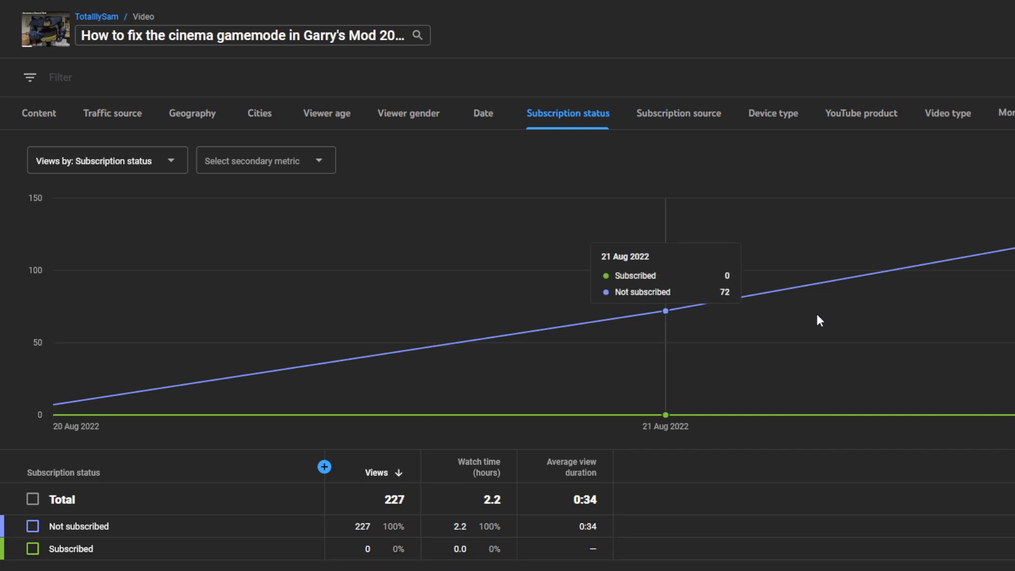
mouse_move(819, 319)
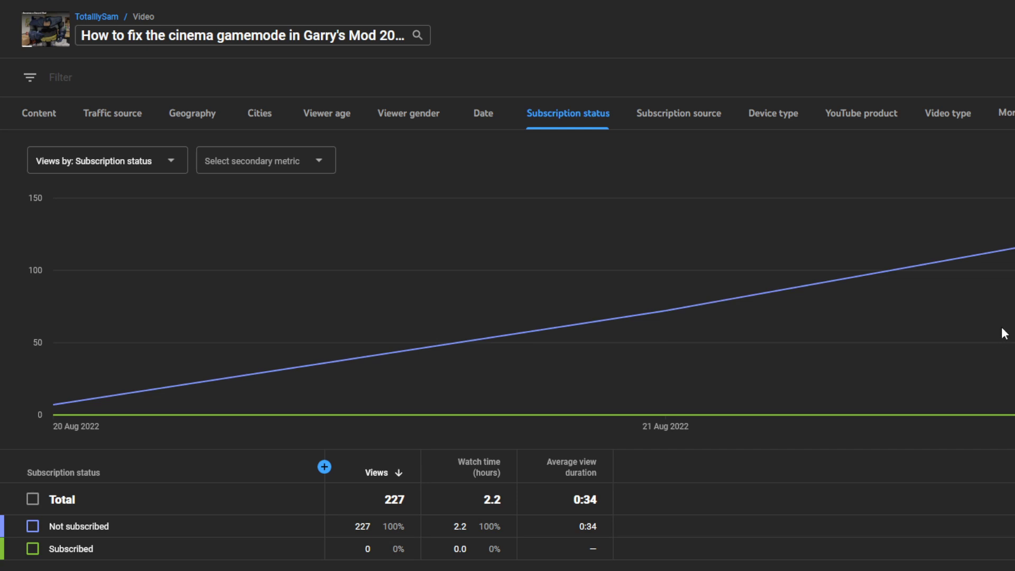
mouse_move(665, 311)
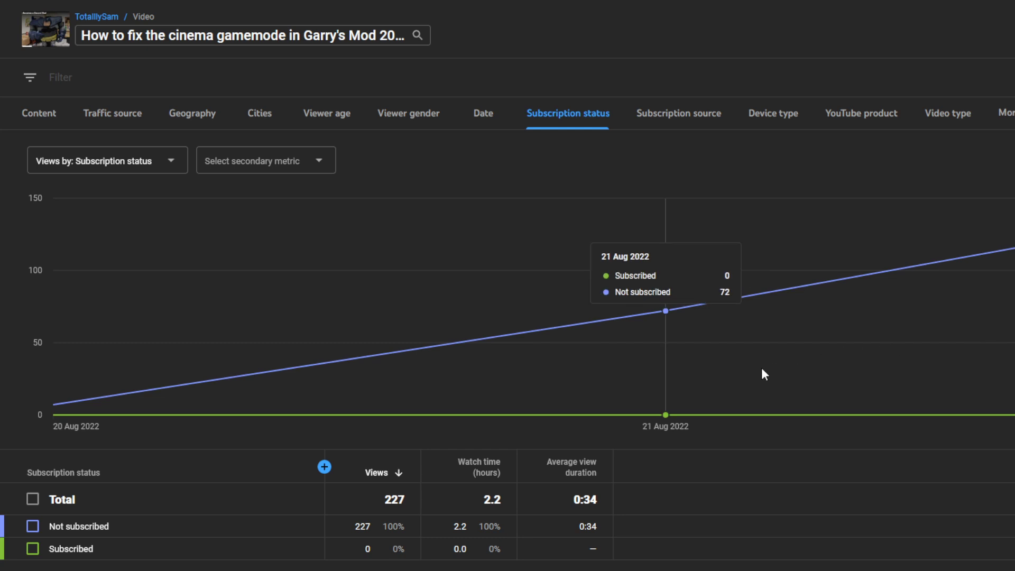
mouse_move(763, 374)
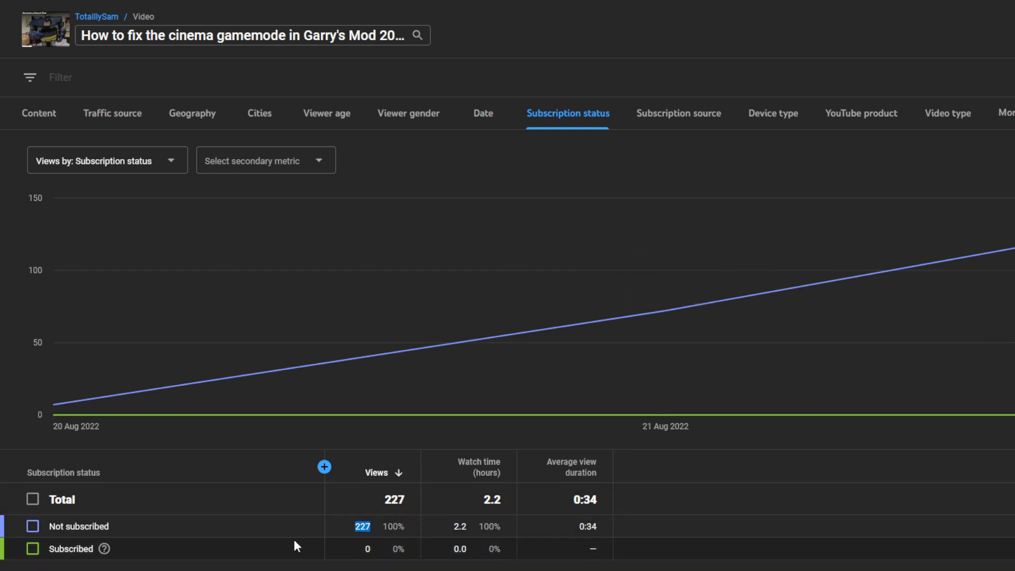
mouse_move(678, 121)
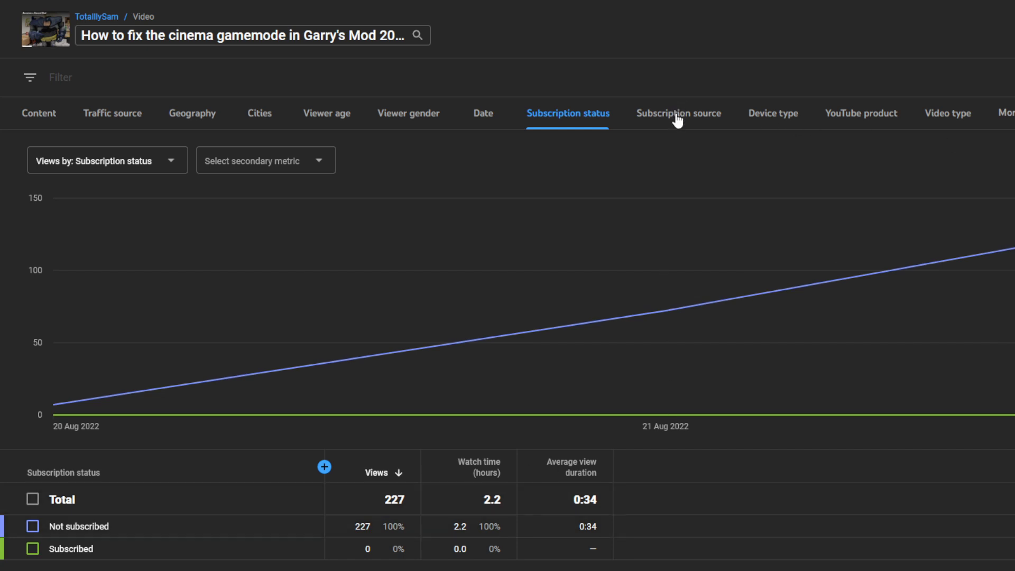
click(679, 113)
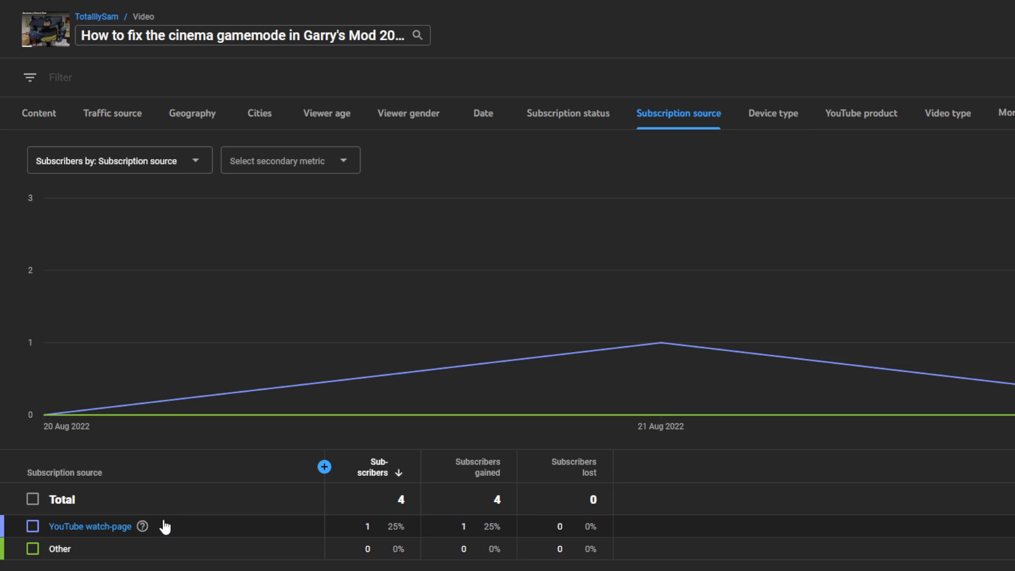
click(769, 113)
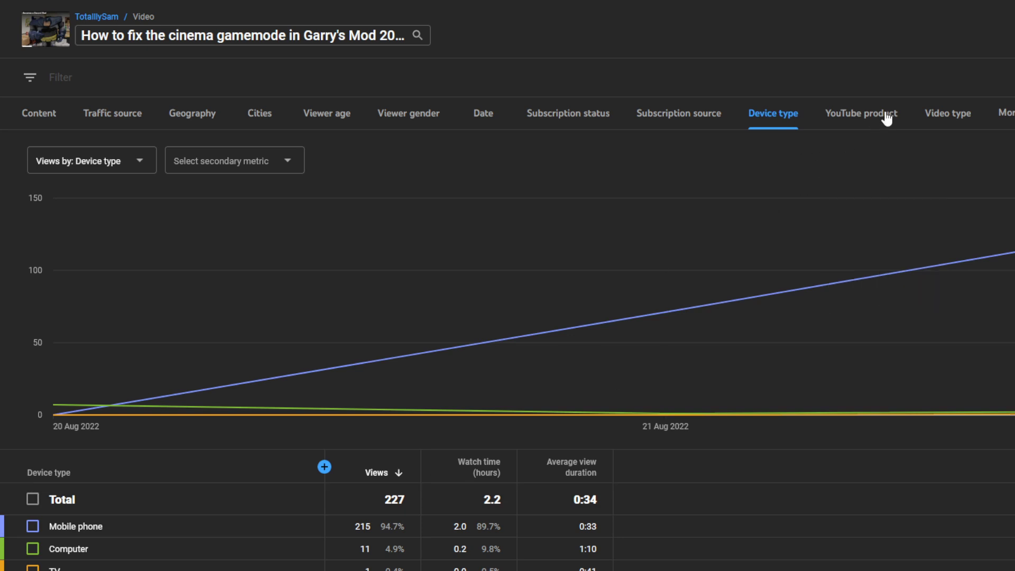
mouse_move(845, 128)
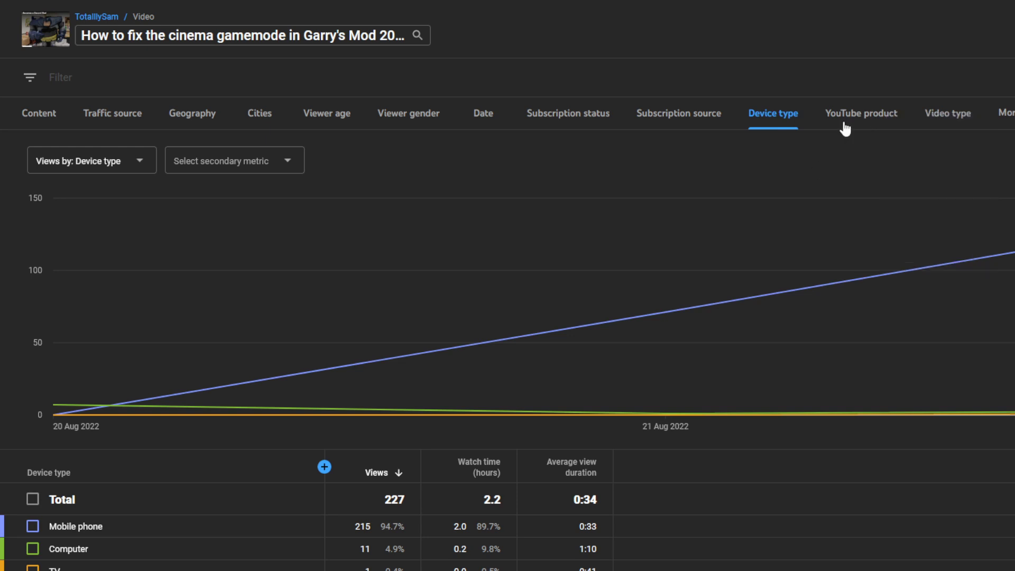
View the YouTube product and video type reports, then bring up the More breakdowns list
click(861, 113)
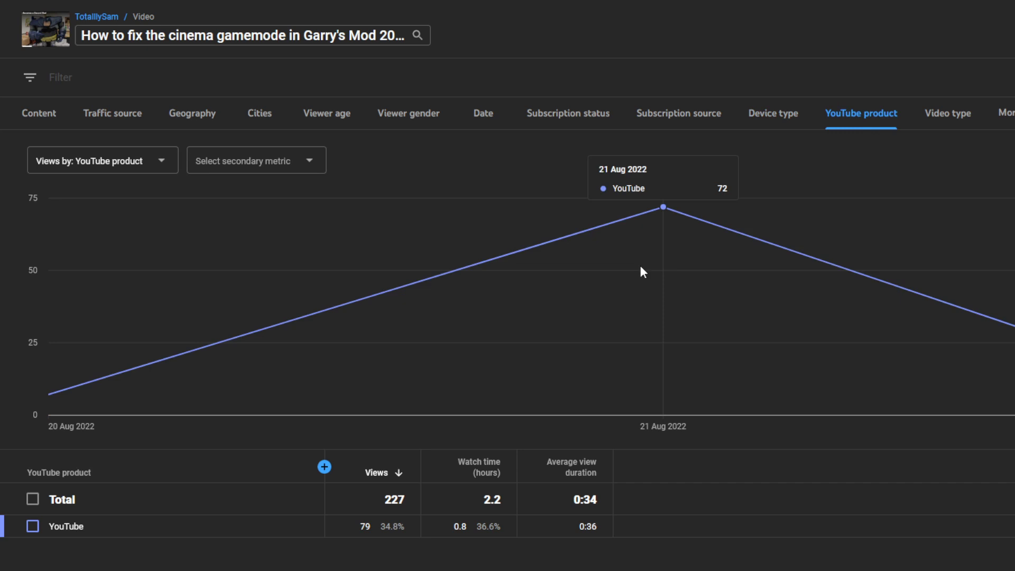
mouse_move(704, 272)
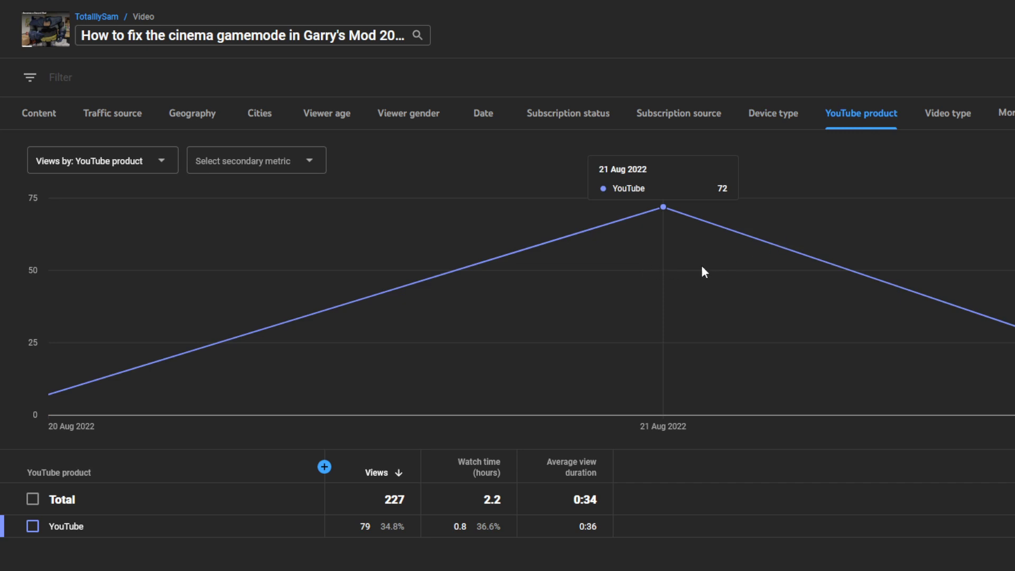
click(947, 113)
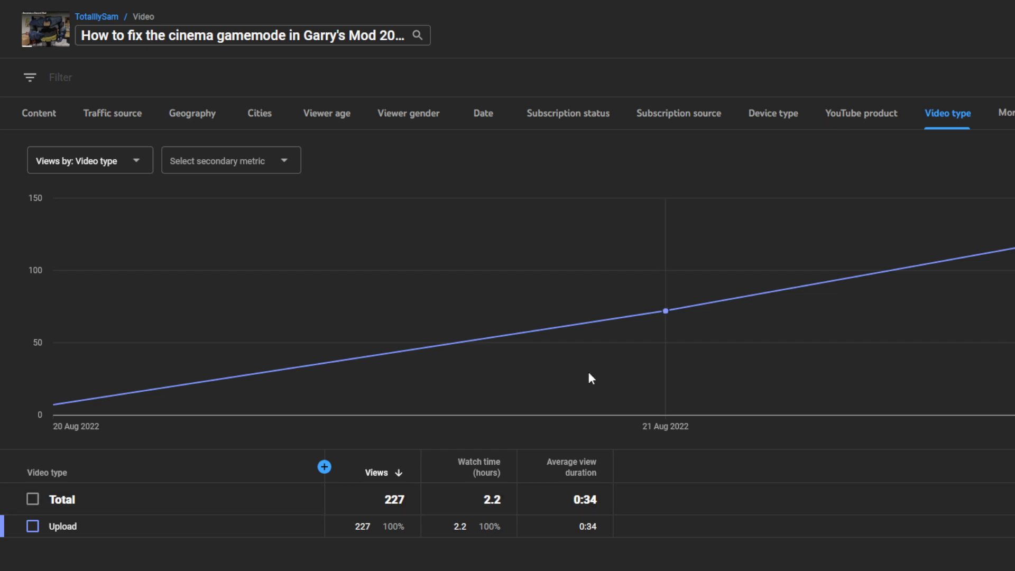
click(1007, 113)
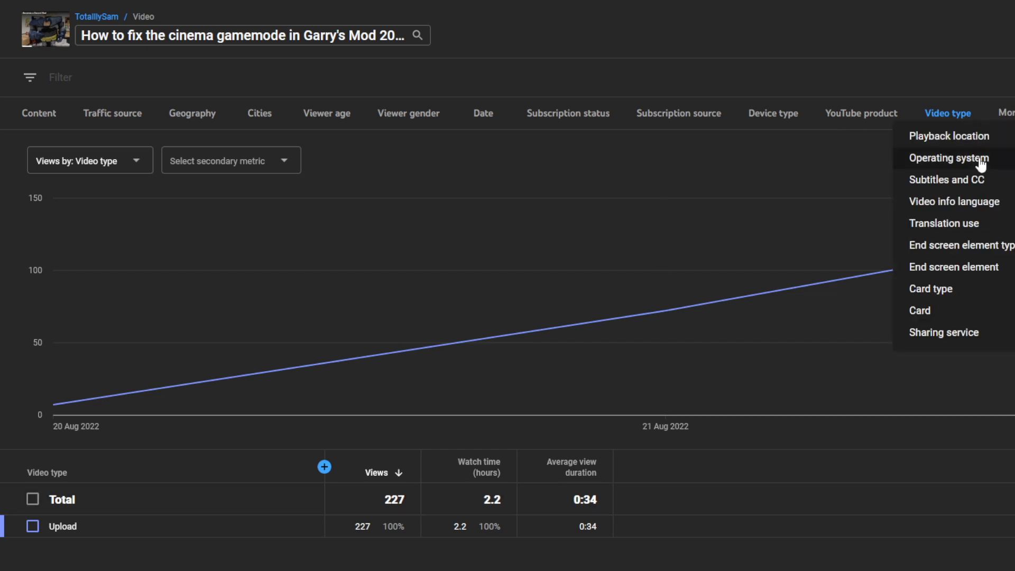
View the operating system report (Android, Windows, iOS, Nintendo Switch), then translation use at 79 original-language views
click(949, 157)
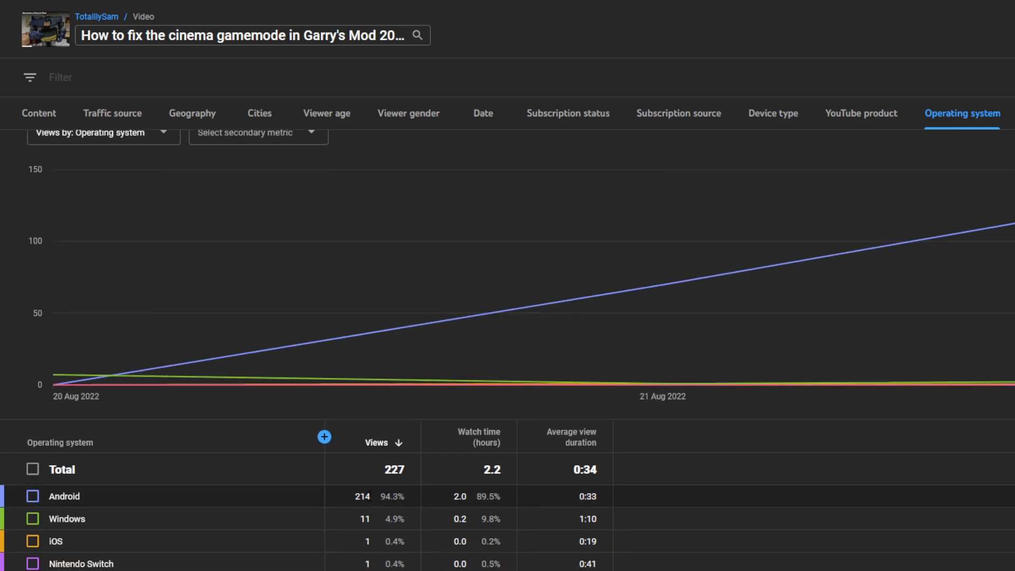
mouse_move(317, 496)
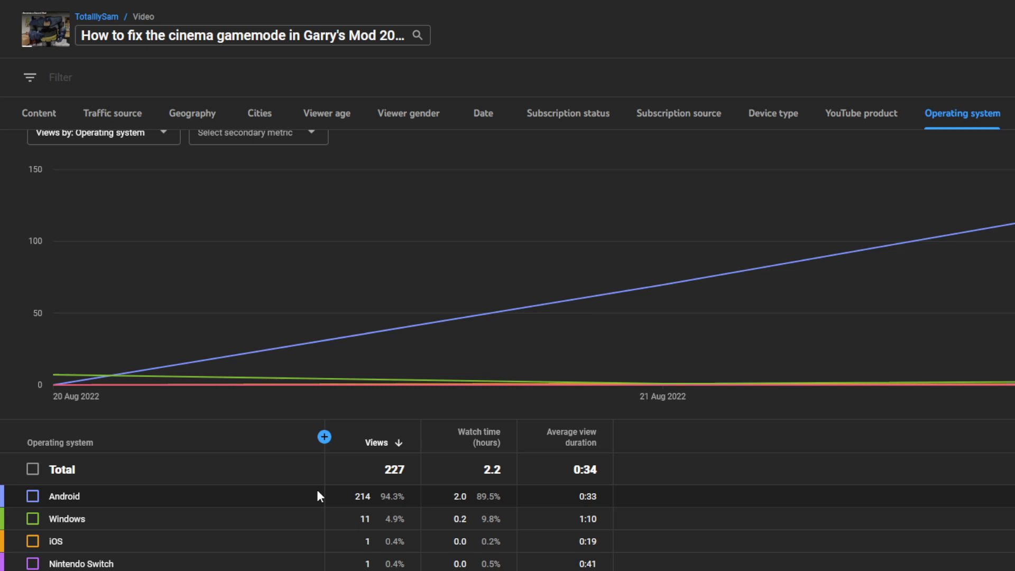
mouse_move(346, 560)
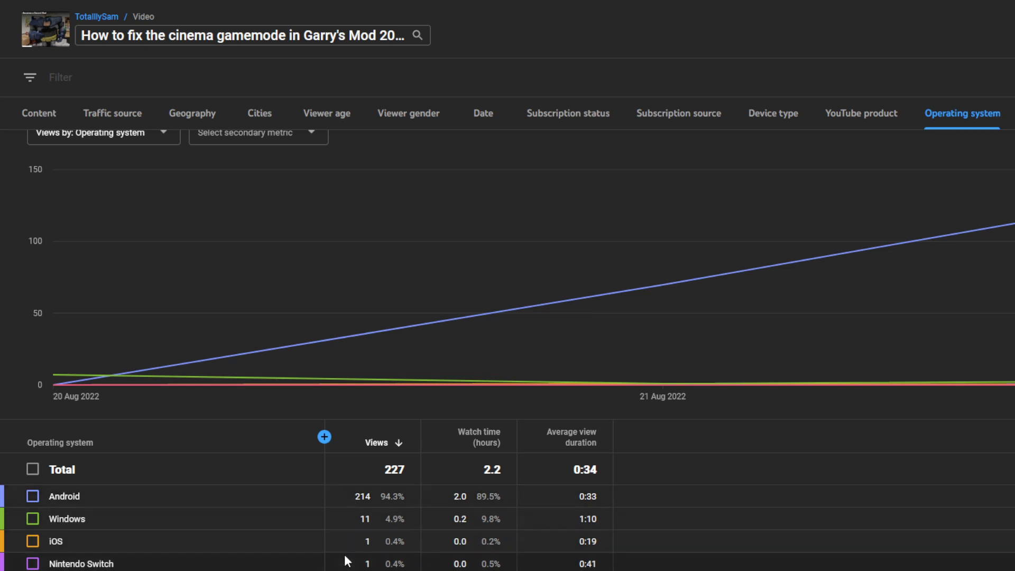
mouse_move(379, 569)
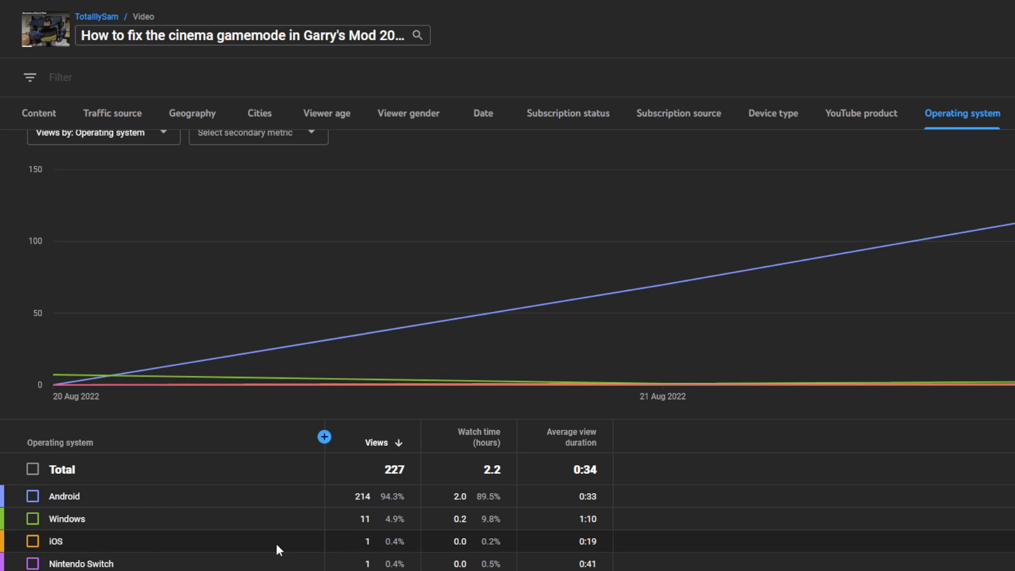
mouse_move(680, 496)
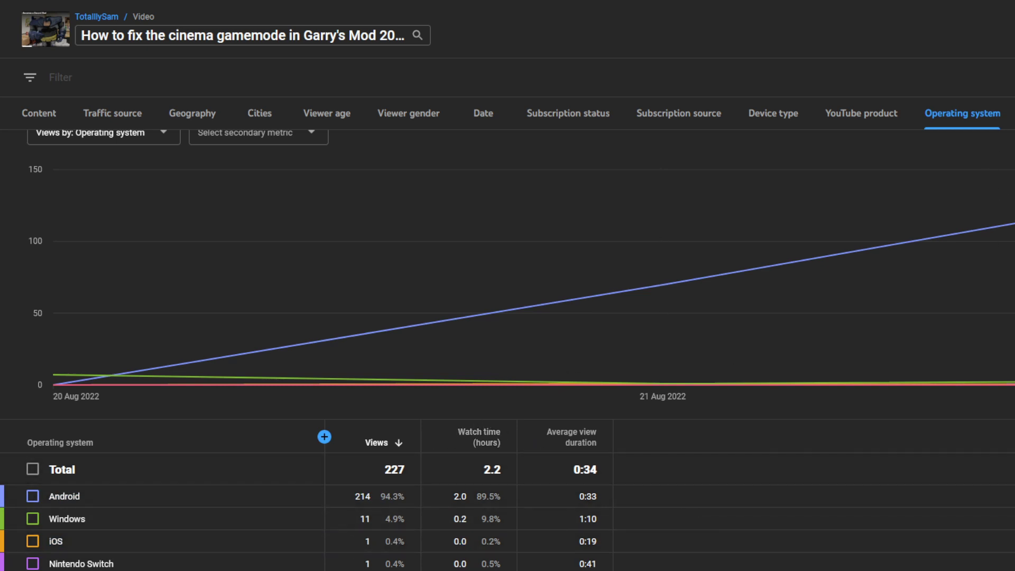
click(961, 114)
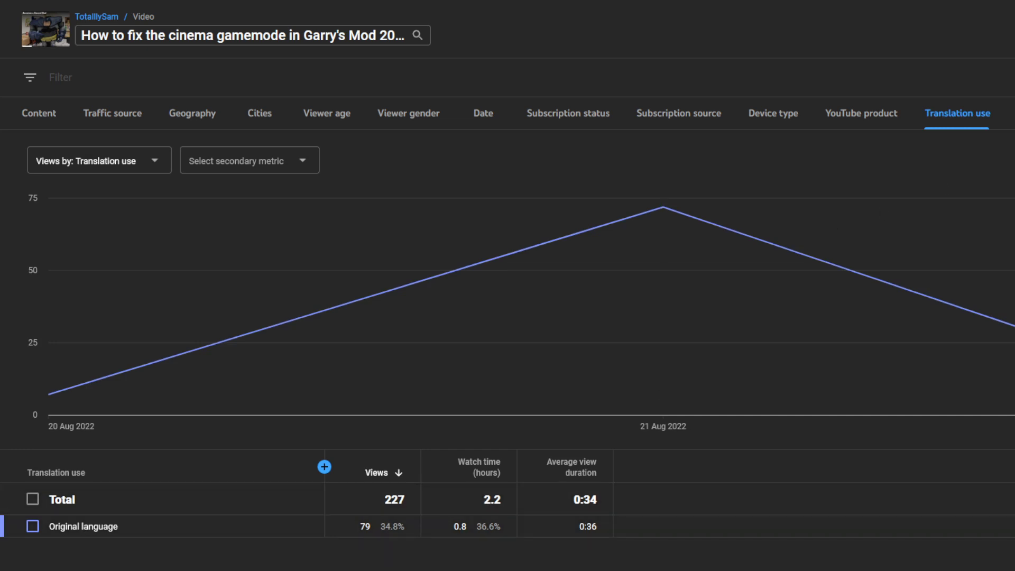
Switch via the More list to end screen element type, then end screen element showing 5 shown and 1 click at 20.0%
click(956, 113)
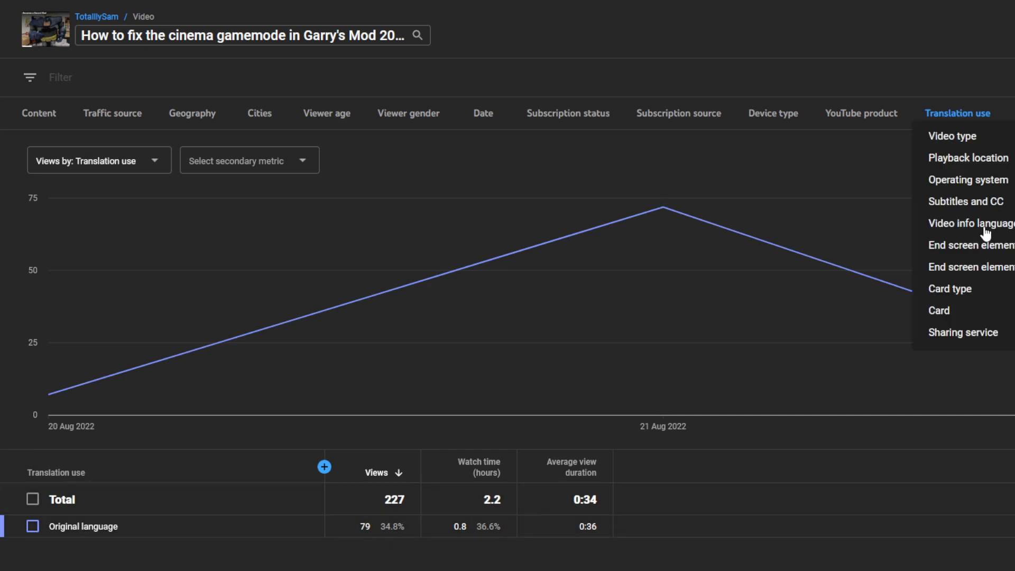
mouse_move(979, 217)
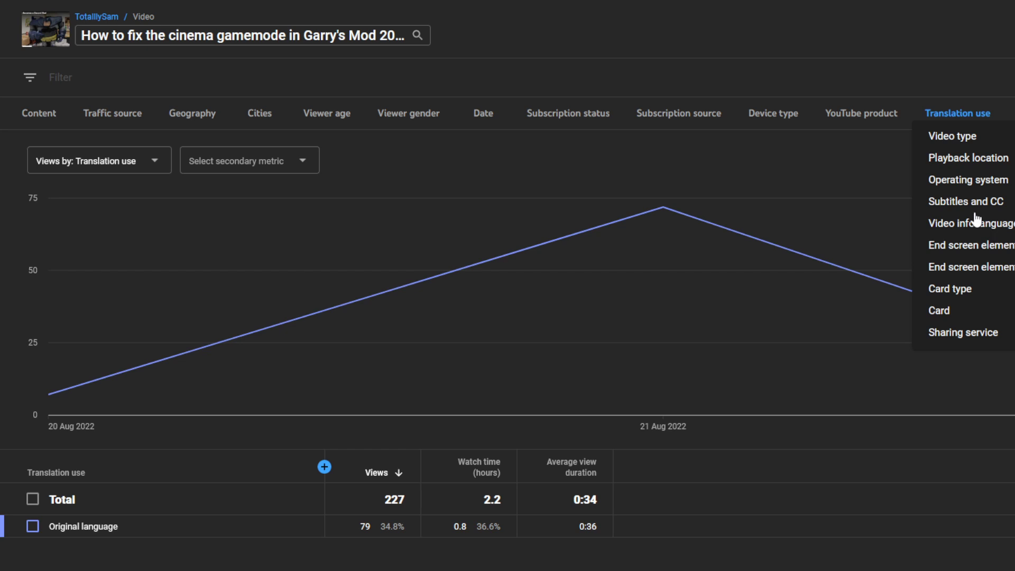
mouse_move(974, 238)
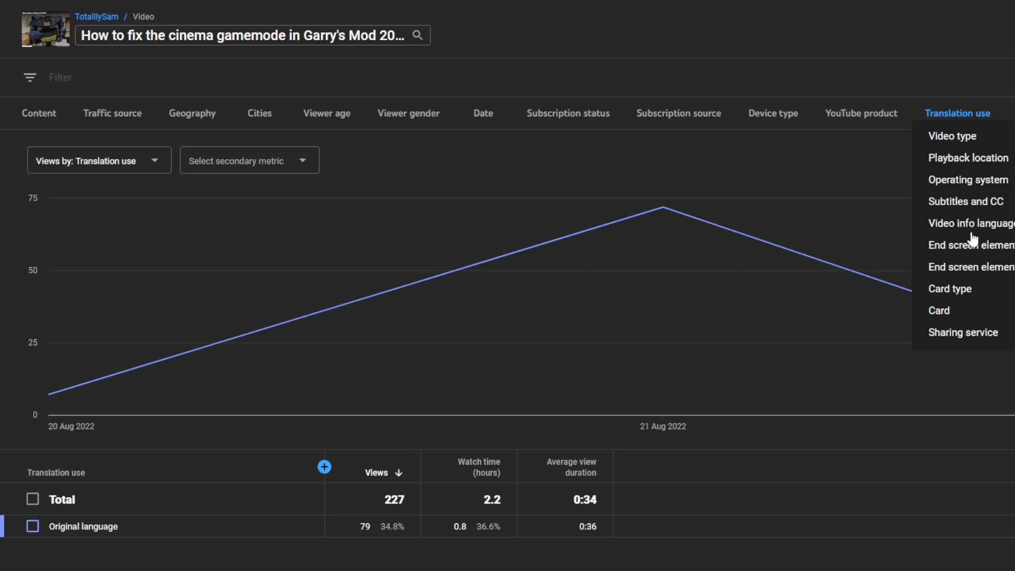
mouse_move(971, 244)
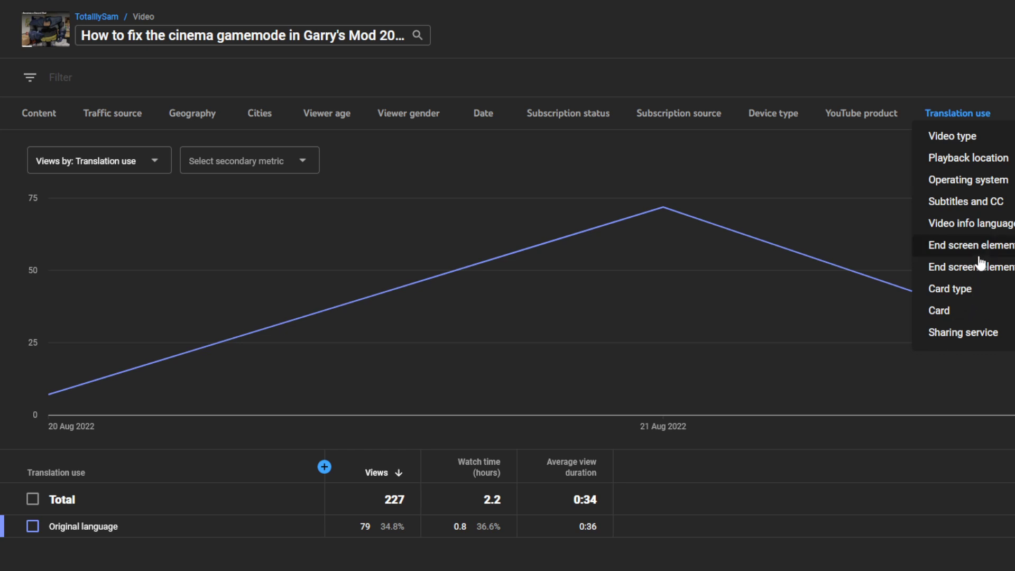
click(970, 244)
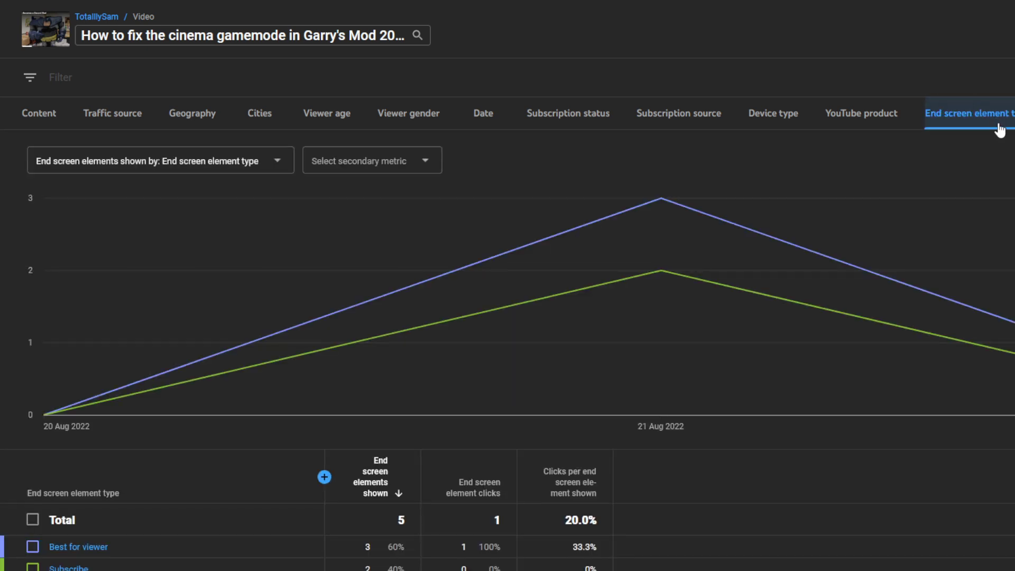
click(968, 114)
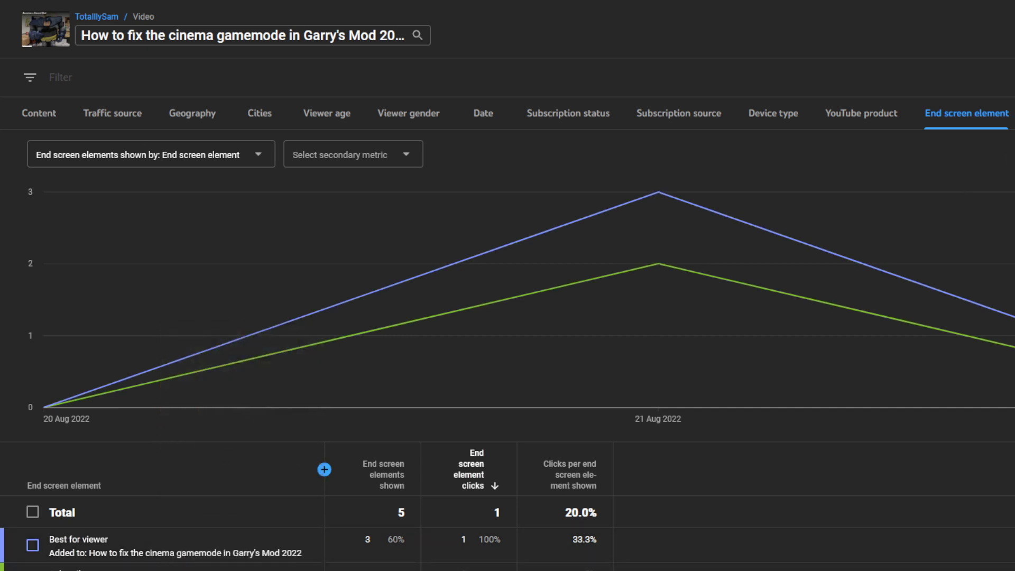
mouse_move(271, 298)
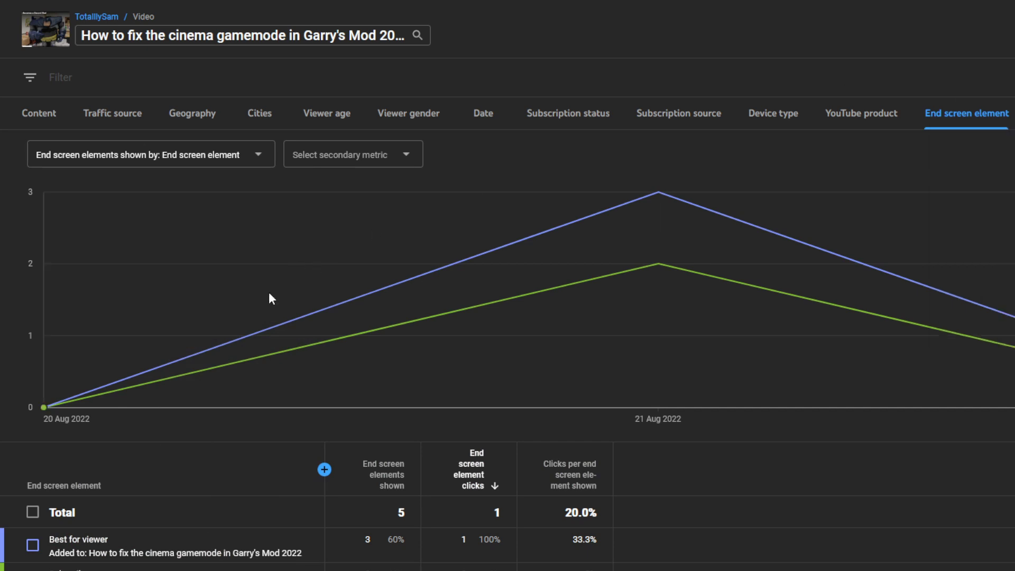